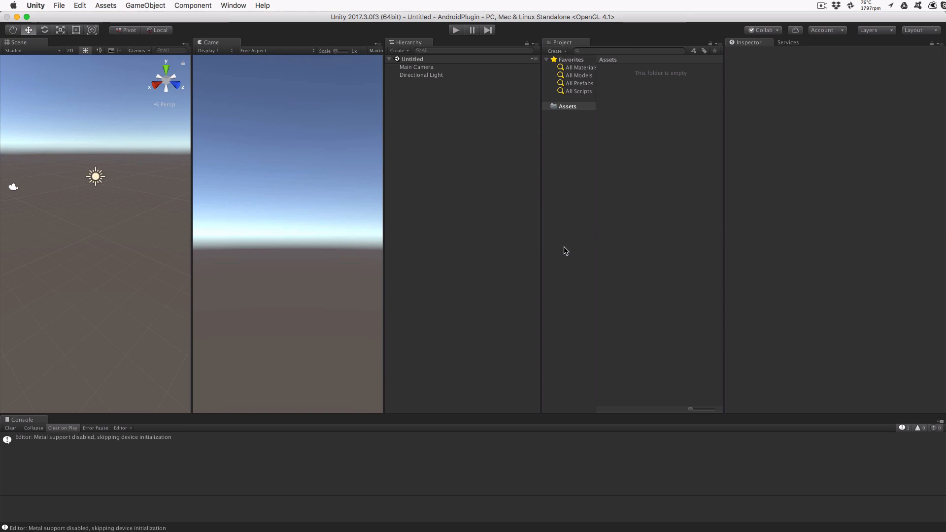
# Create Scripts, Scenes and Plugins folders under Assets and open the empty Plugins folder.
pyautogui.write('Scripts')
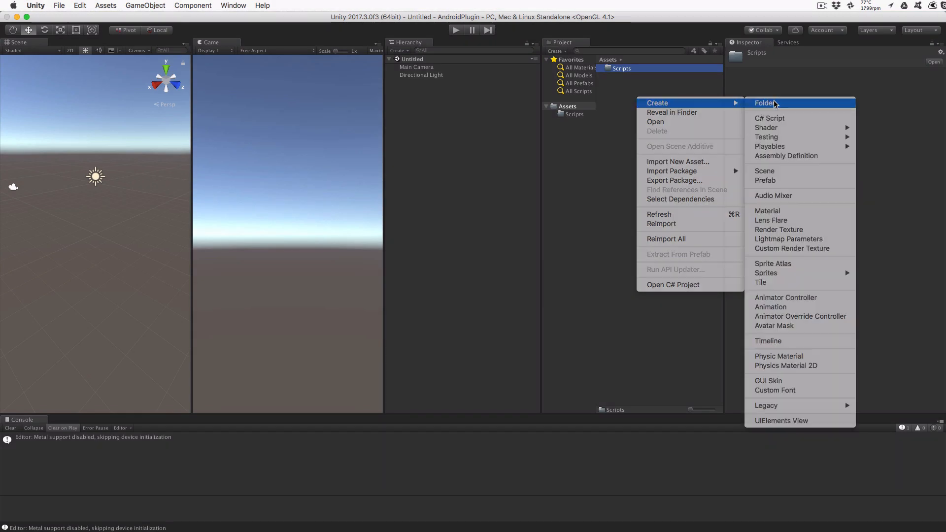
pyautogui.click(764, 102)
pyautogui.write('Plu')
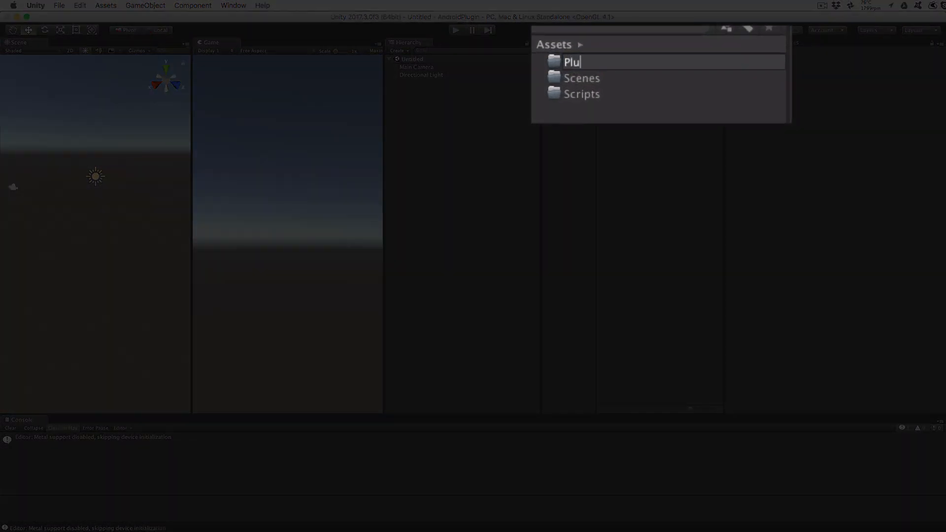
pyautogui.press('Return')
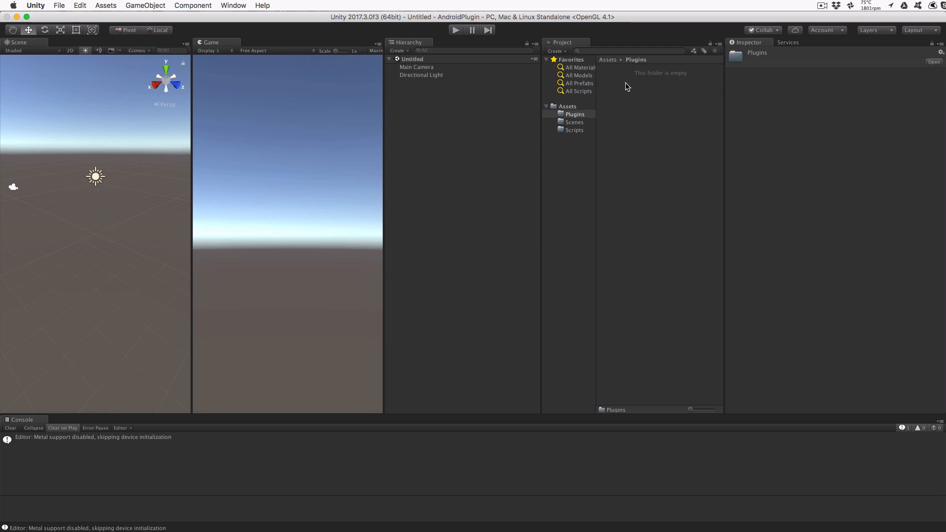
pyautogui.write('And')
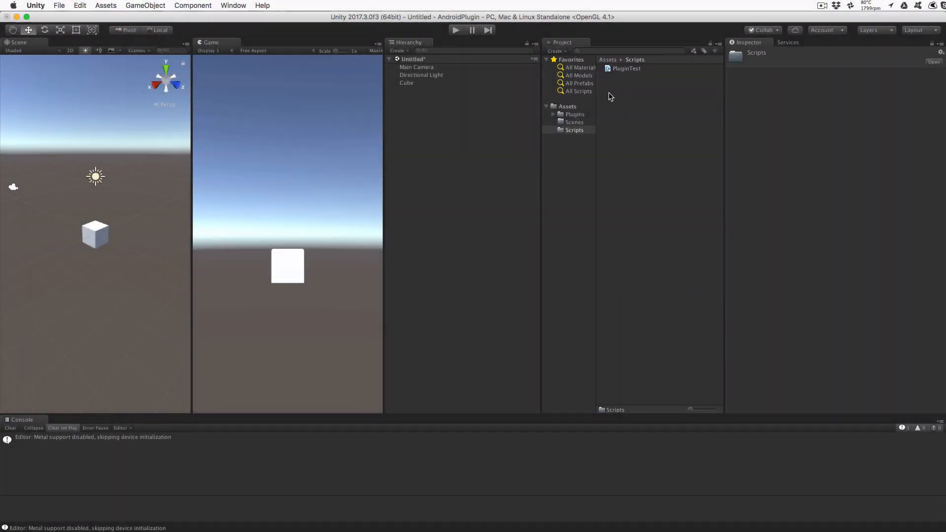
# Add a Cube to the scene and create PluginTest and RotateCube scripts in Scripts.
pyautogui.click(621, 78)
pyautogui.write('RotateCube')
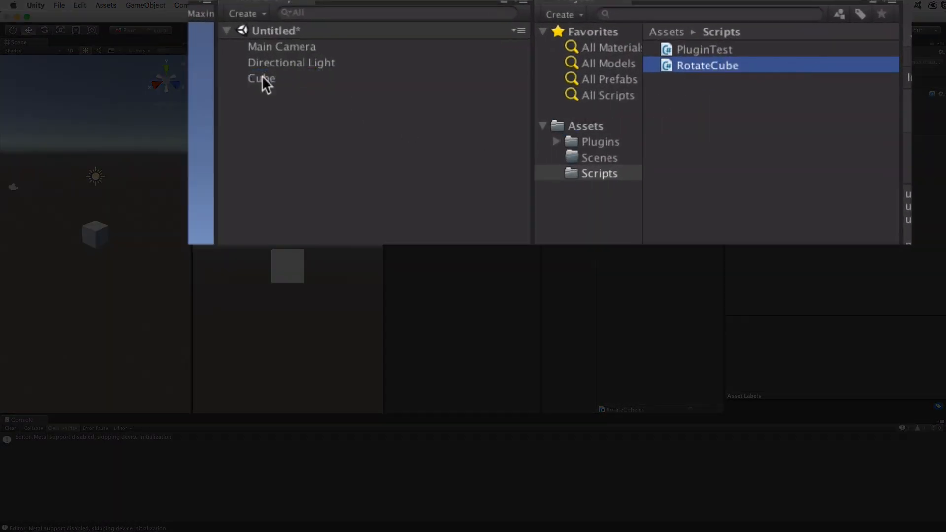
pyautogui.click(704, 50)
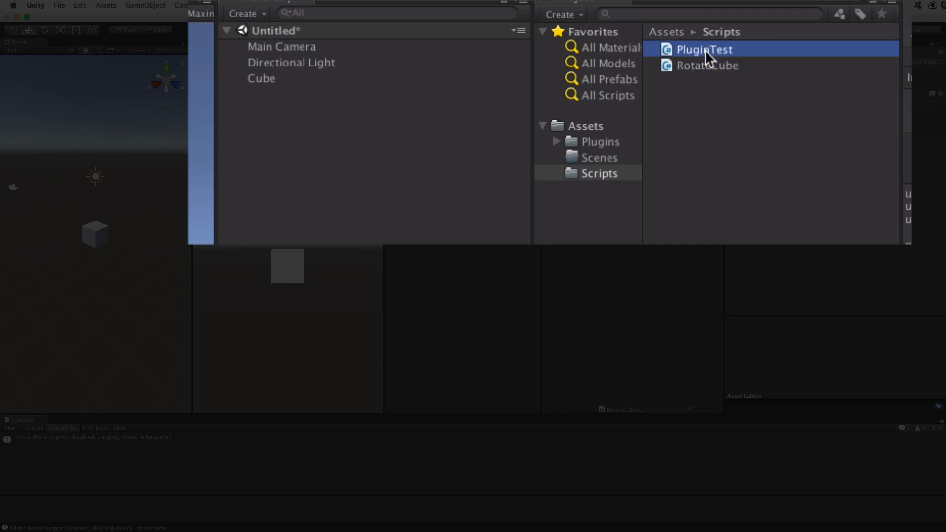
# Give RotateCube 'public float speed = 30f' and rotate by speed*Time.deltaTime in Update.
pyautogui.doubleClick(707, 65)
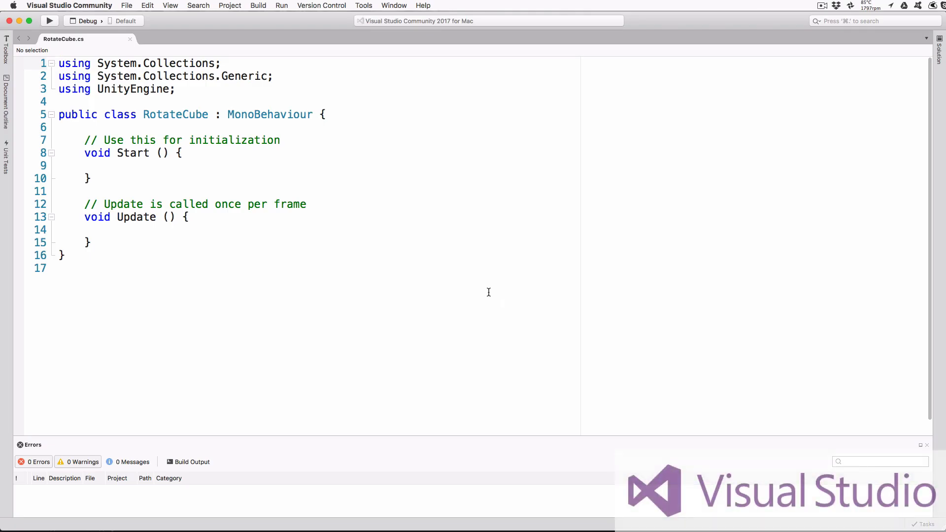
pyautogui.moveTo(322, 220)
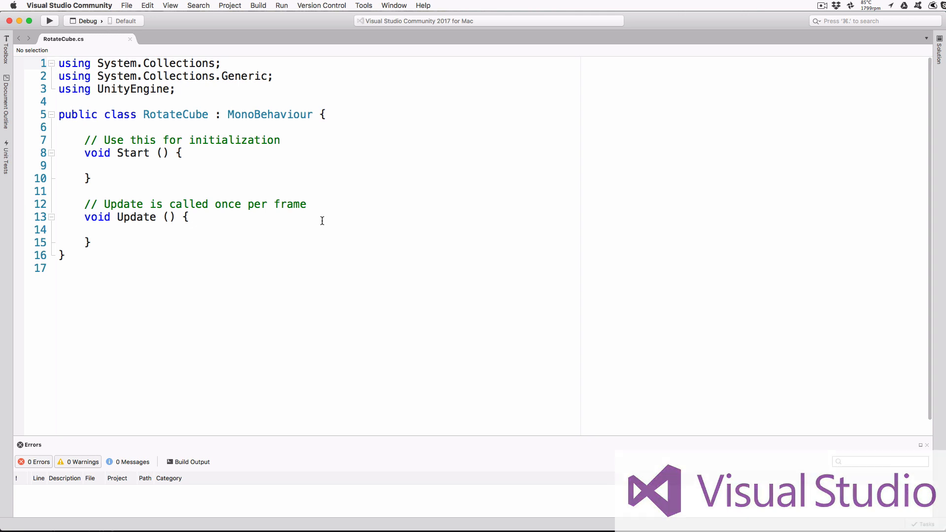
pyautogui.write('pubvl')
pyautogui.write('transform.Rotate(speed*);')
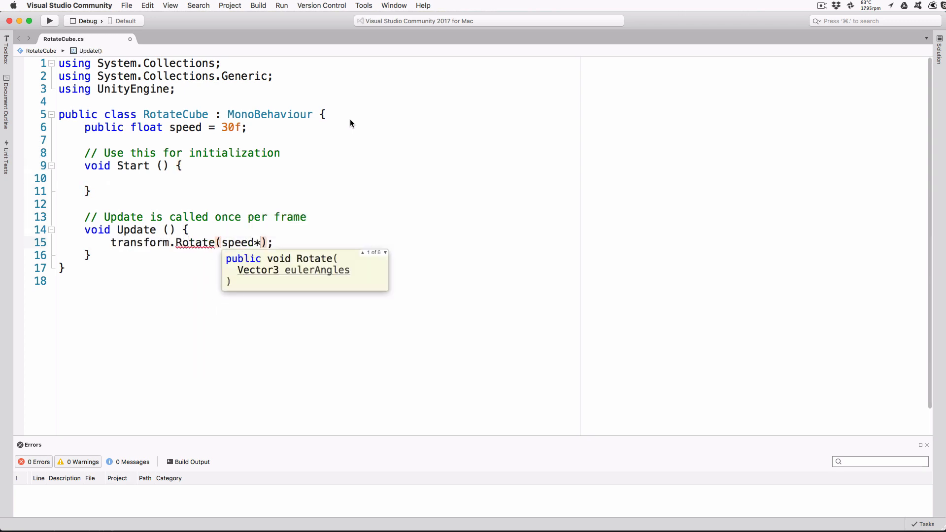
pyautogui.write('*Time.deltaTime, 2*')
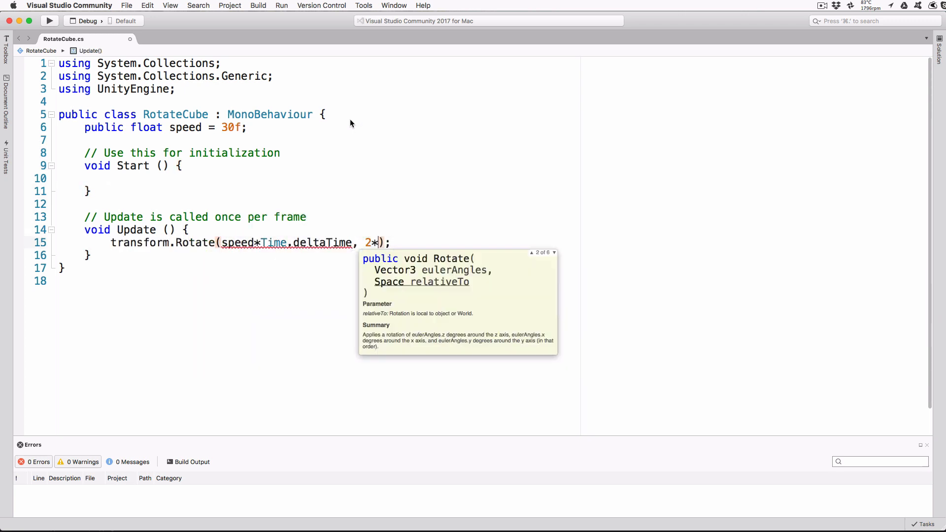
pyautogui.write('speed*Time.deltaTime')
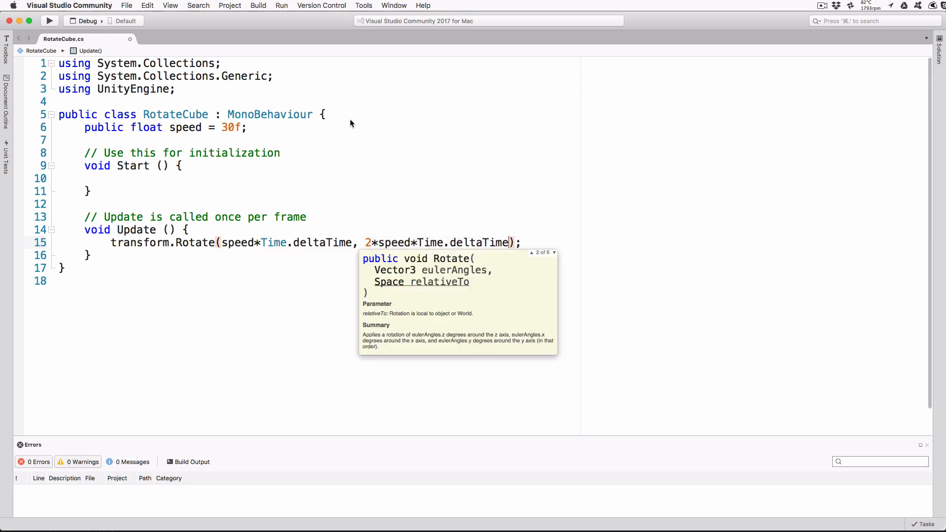
pyautogui.write(',-speed*')
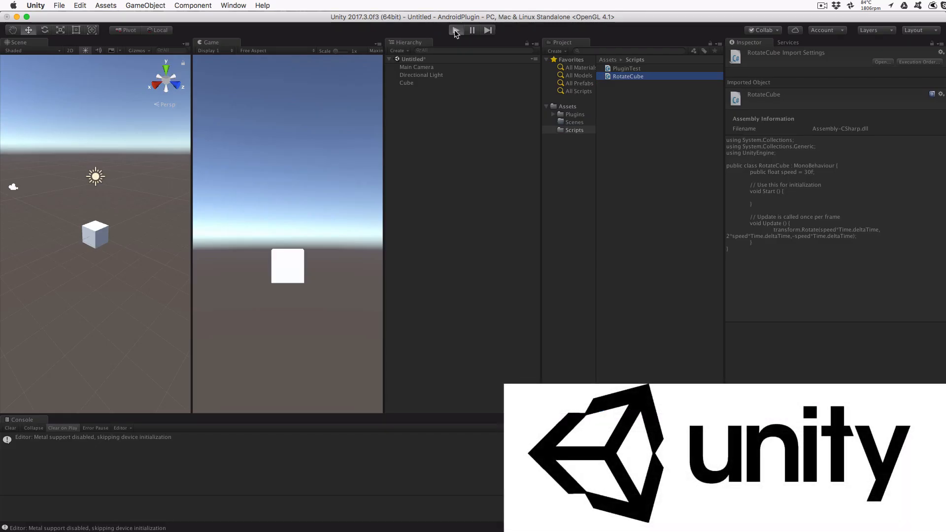
# Play the scene to watch the cube rotate, stop, then start Save Scene as.
pyautogui.click(456, 30)
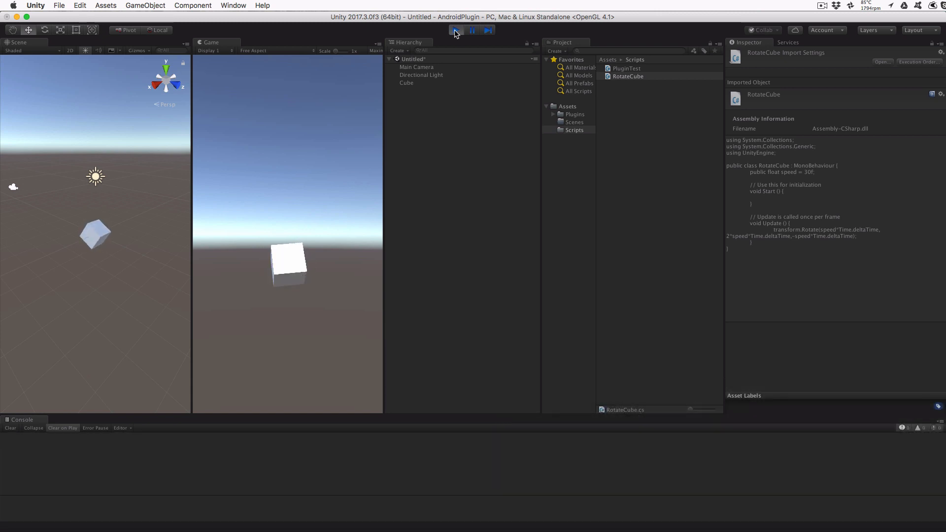
pyautogui.click(59, 6)
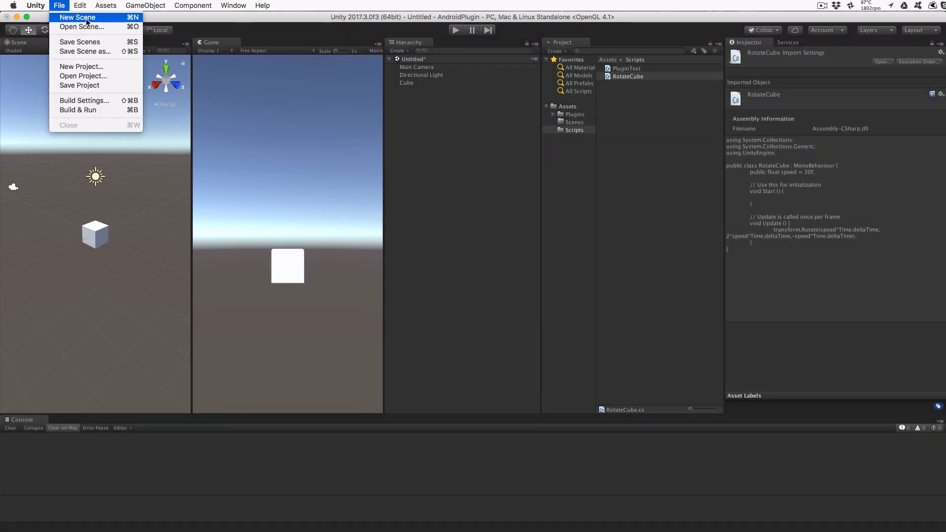
pyautogui.click(84, 51)
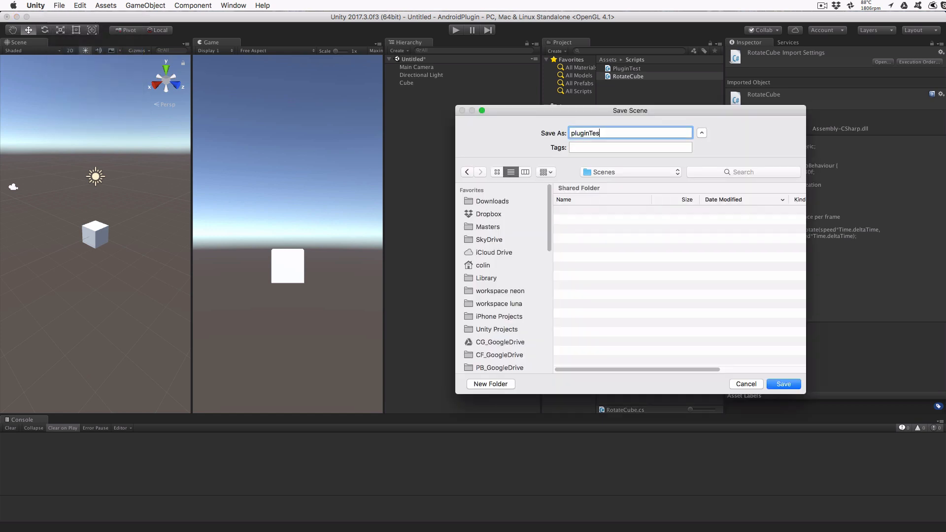
# Save the scene as pluginTest, switch to Android, and set package name com.cwgtech.plugintest.
pyautogui.click(783, 384)
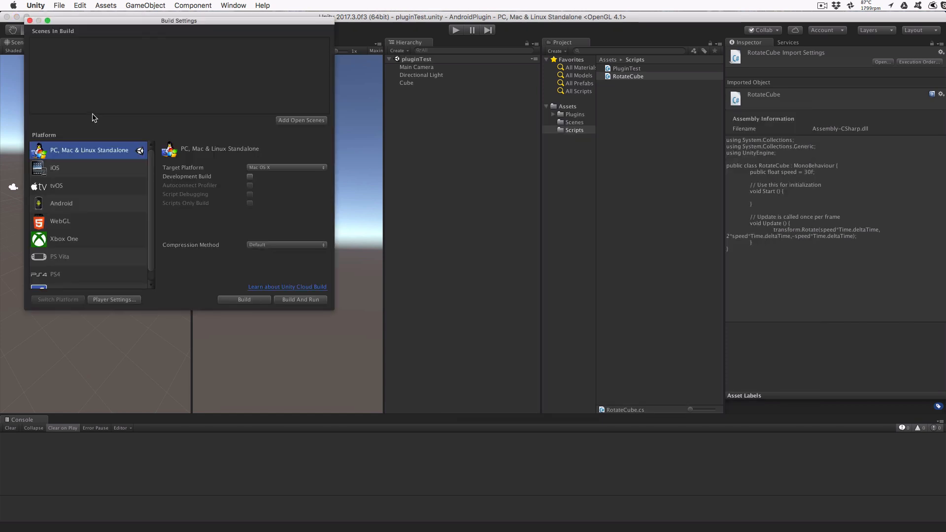
pyautogui.moveTo(73, 202)
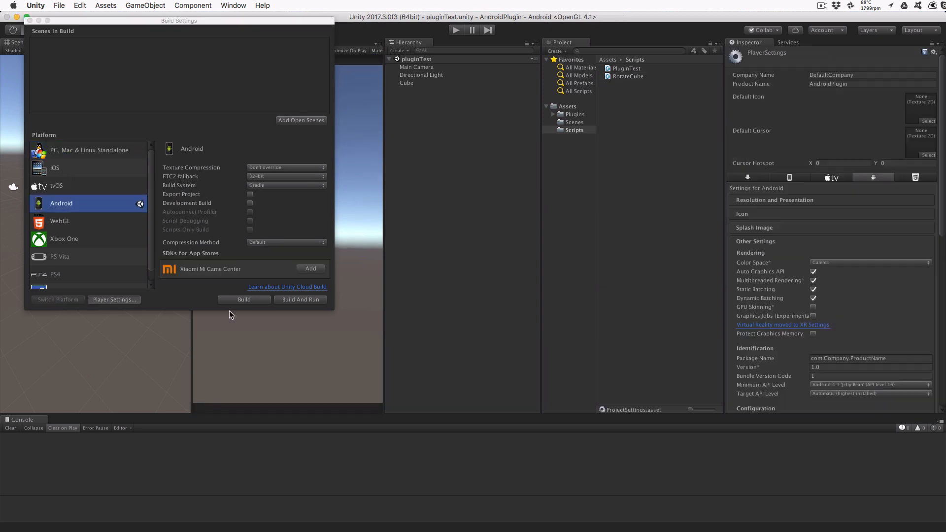
pyautogui.moveTo(605, 261)
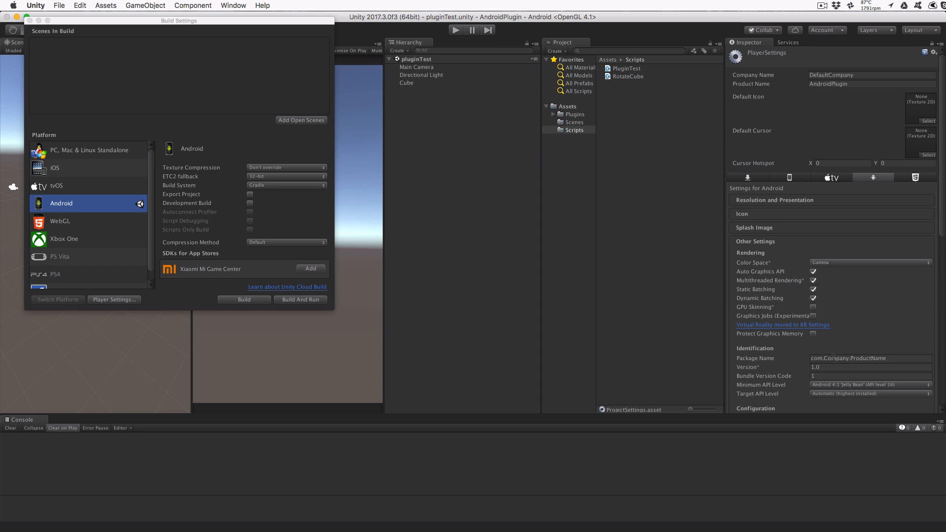
pyautogui.doubleClick(868, 358)
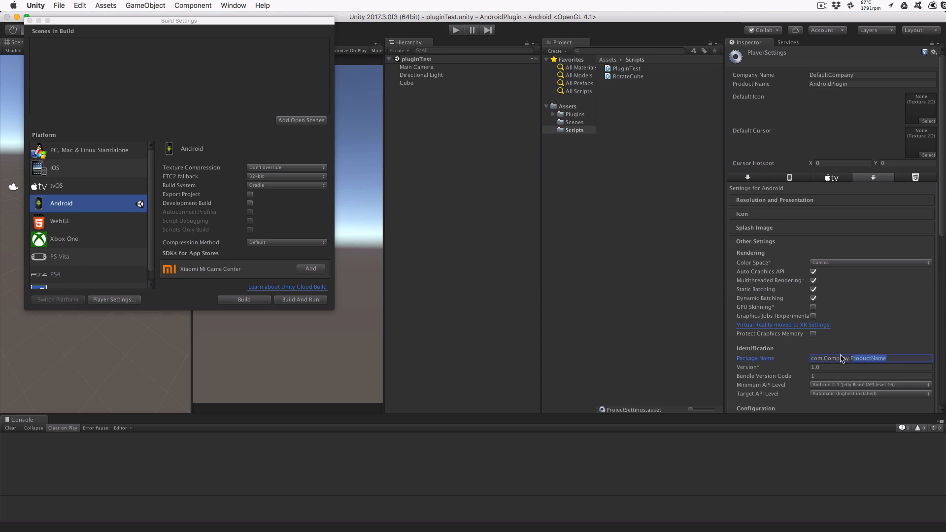
pyautogui.write('com.wgtech.plugintest')
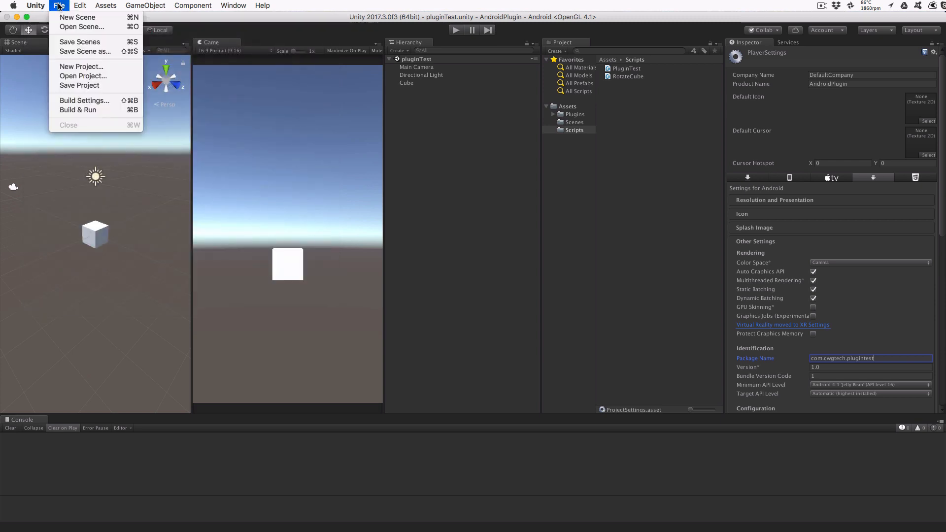
# Create a PluginProject folder inside AndroidPlugin and use it as the project location.
pyautogui.click(665, 219)
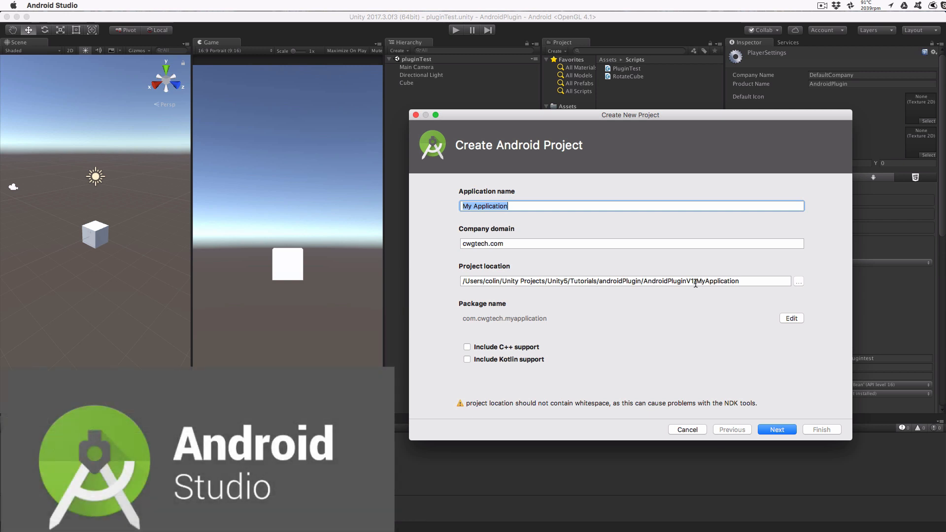
pyautogui.click(799, 281)
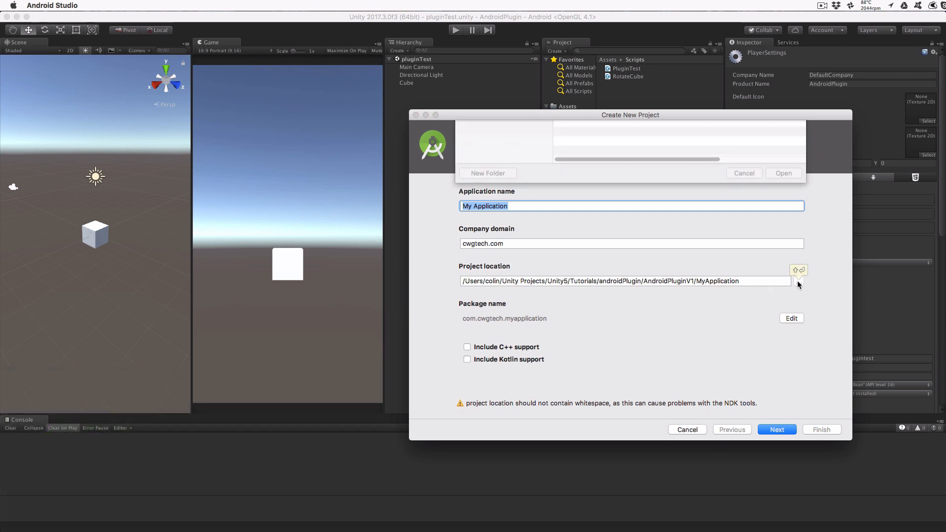
pyautogui.click(799, 269)
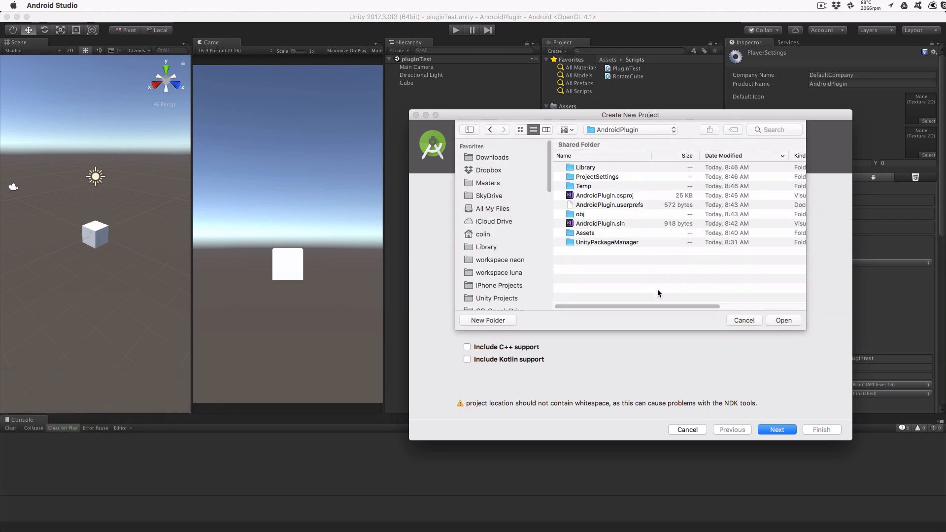
pyautogui.click(487, 321)
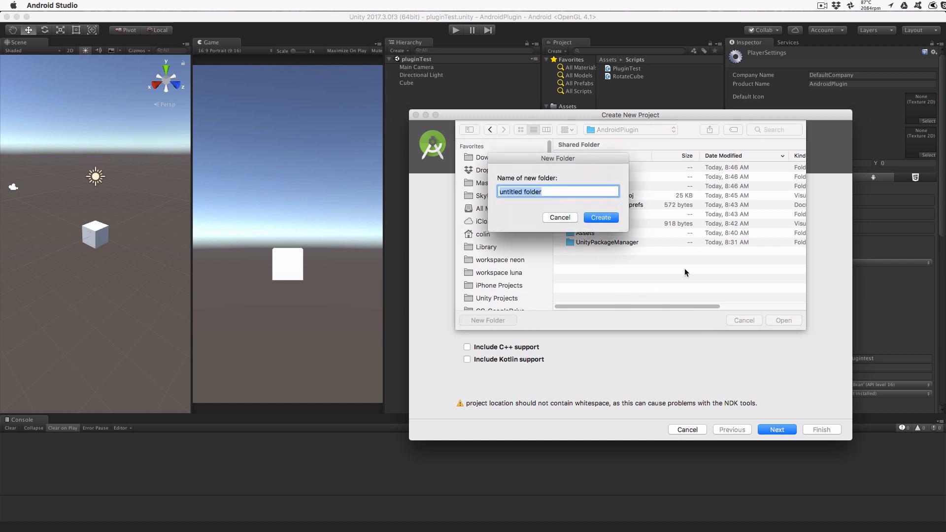
pyautogui.write('Plugin')
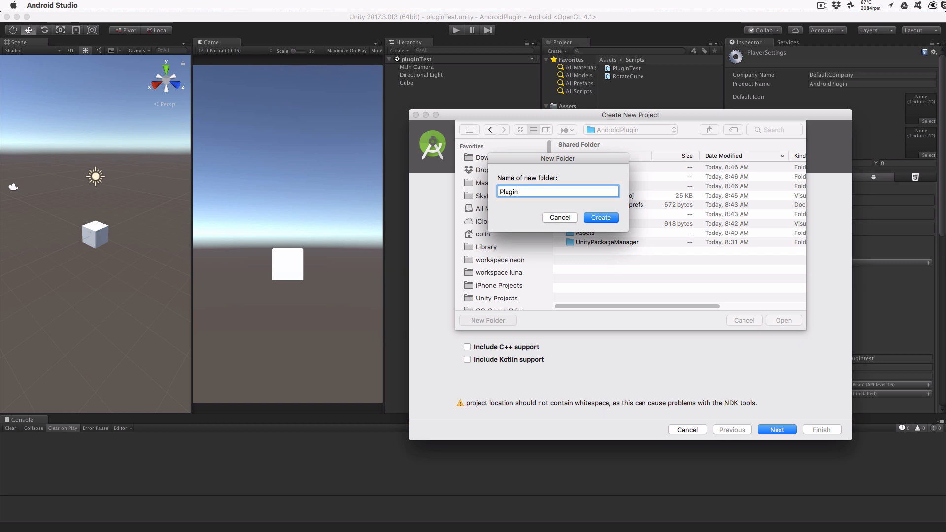
pyautogui.write('Project')
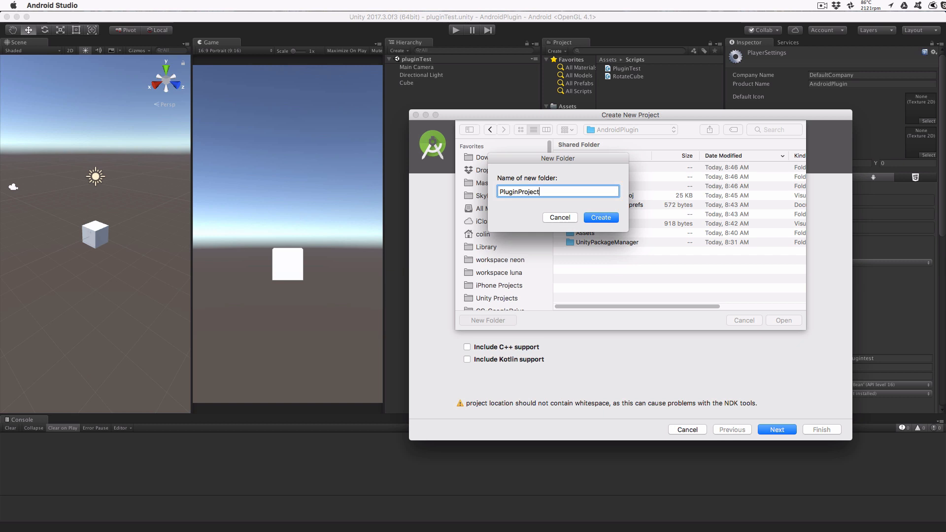
pyautogui.click(600, 218)
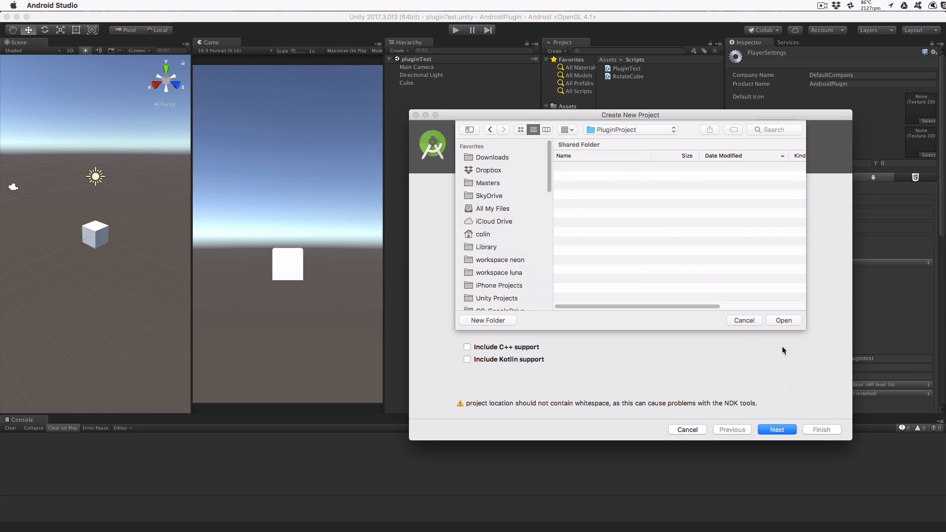
pyautogui.click(783, 320)
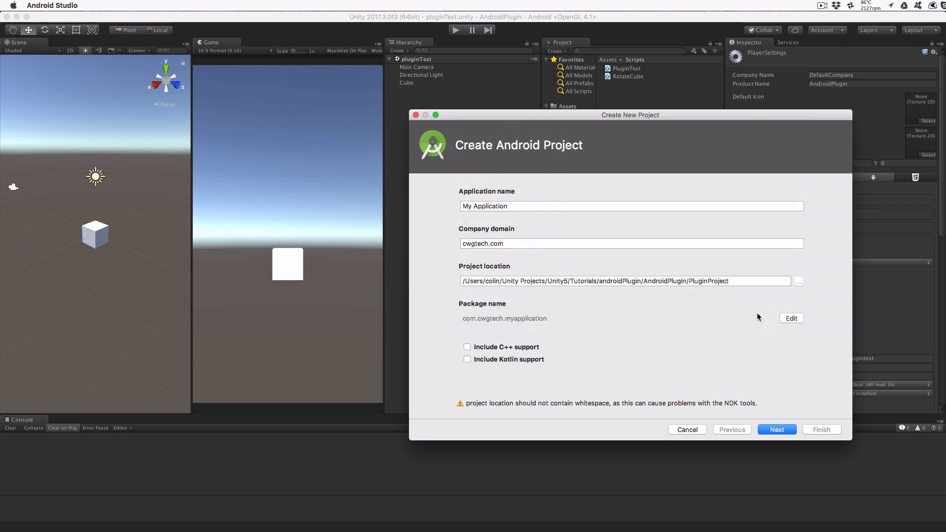
# Name the application Unity, keep minimum SDK API 14, choose no activity, and finish.
pyautogui.write('U')
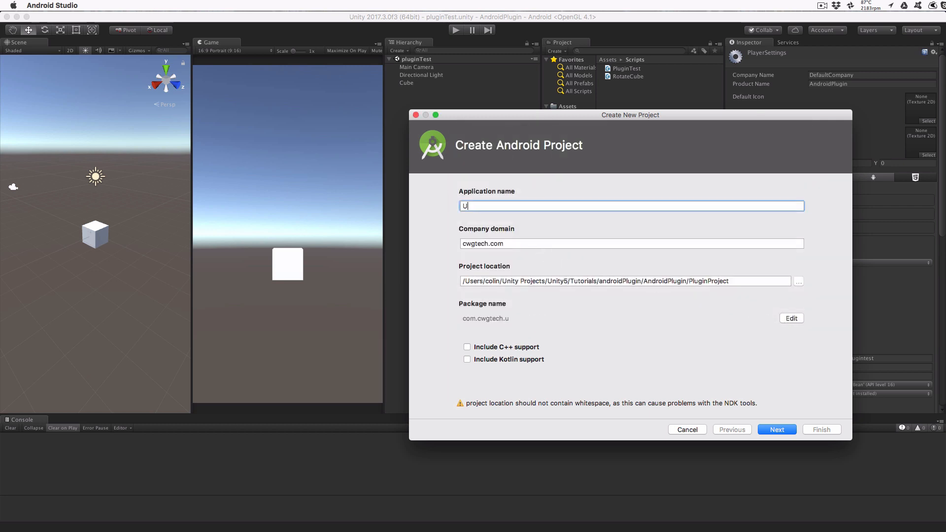
pyautogui.write('nity')
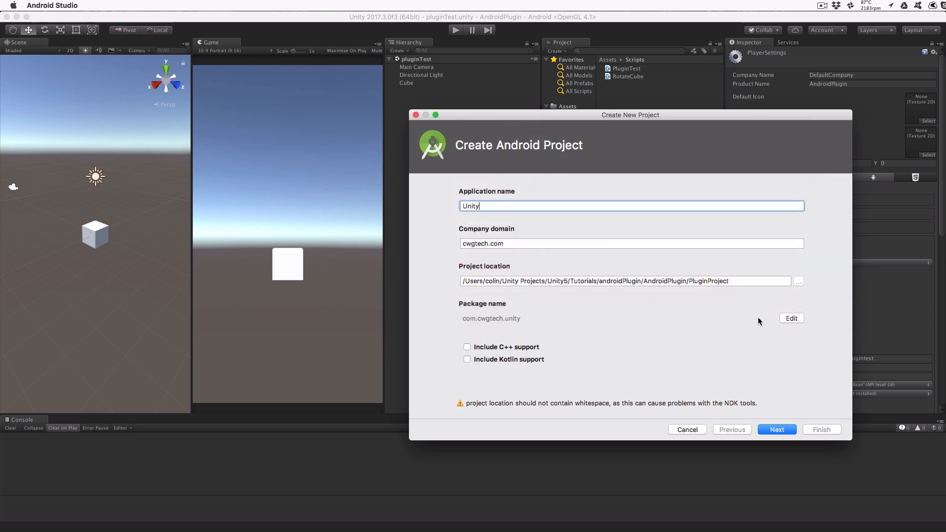
pyautogui.moveTo(776, 429)
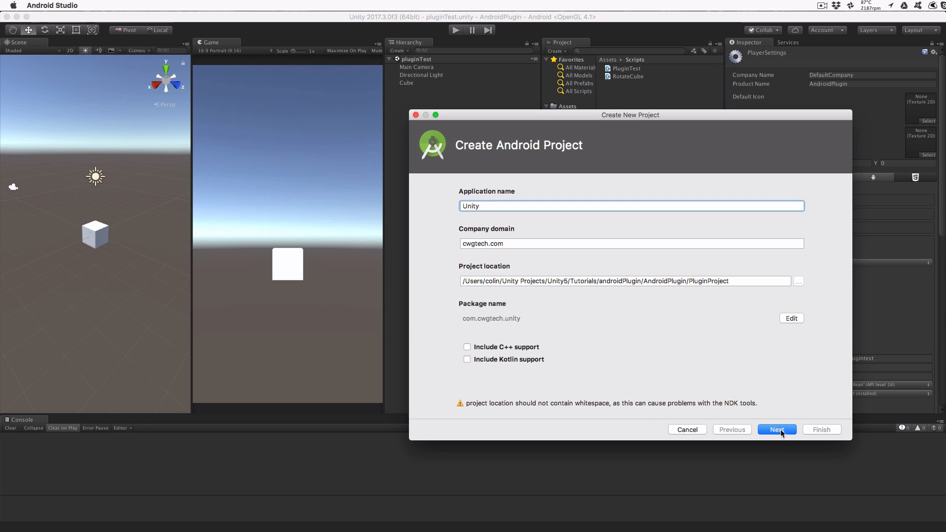
pyautogui.click(777, 430)
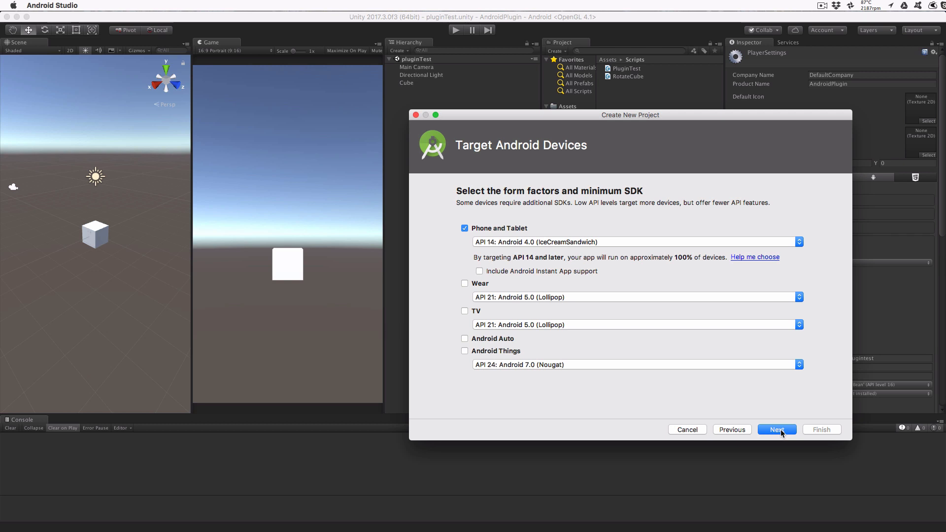
pyautogui.moveTo(781, 431)
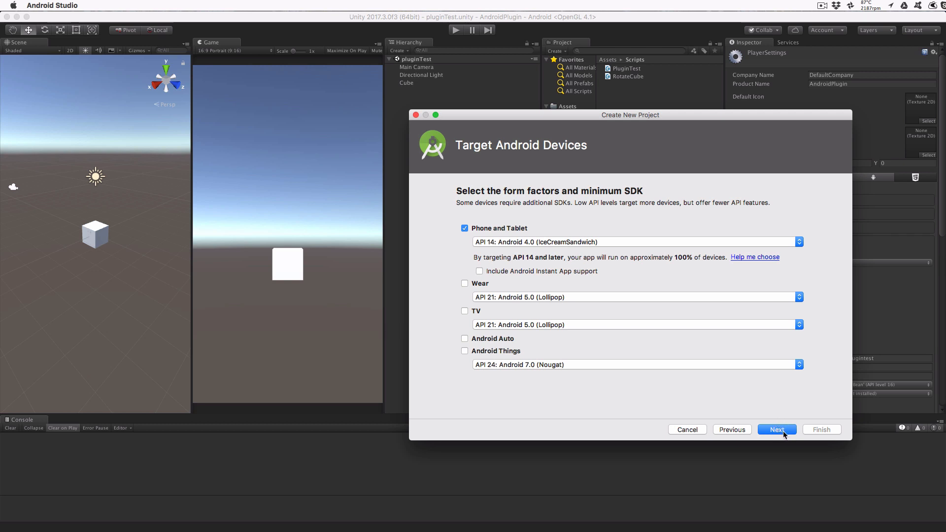
pyautogui.click(777, 429)
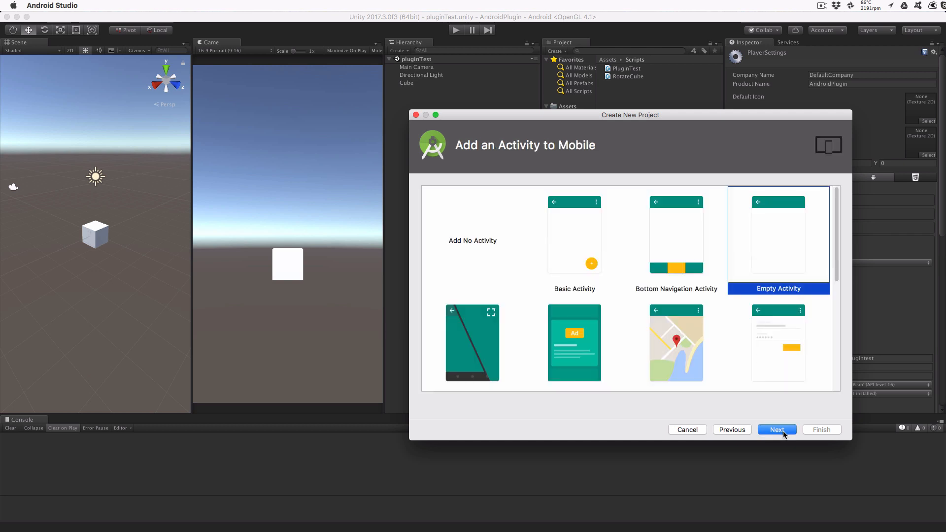
pyautogui.click(473, 240)
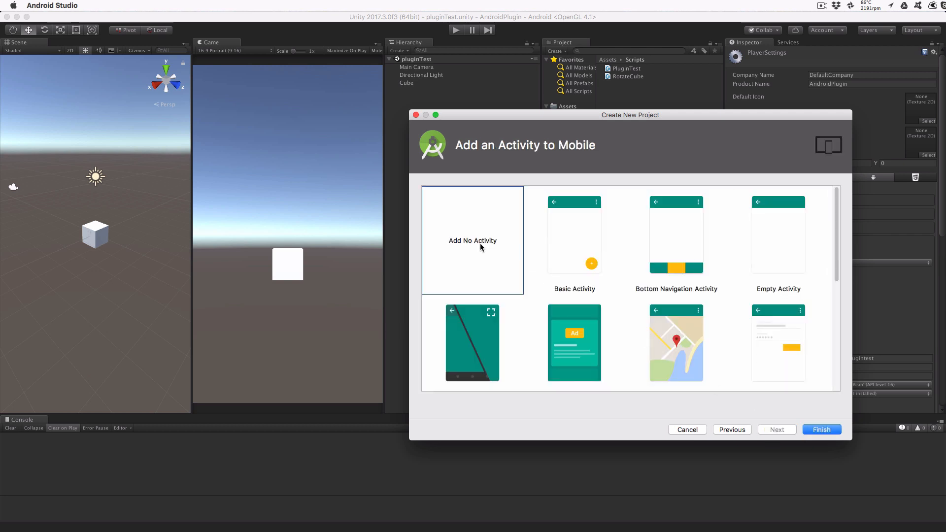
pyautogui.moveTo(820, 429)
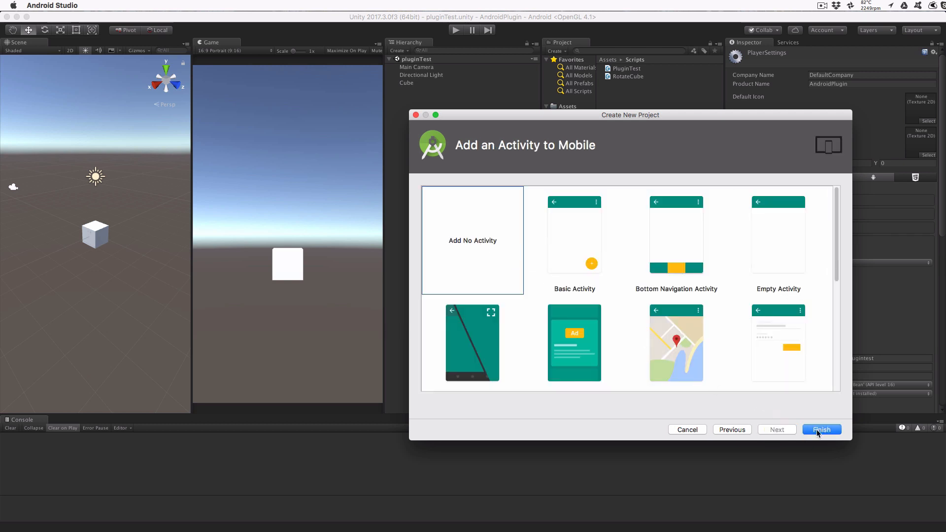
pyautogui.click(820, 430)
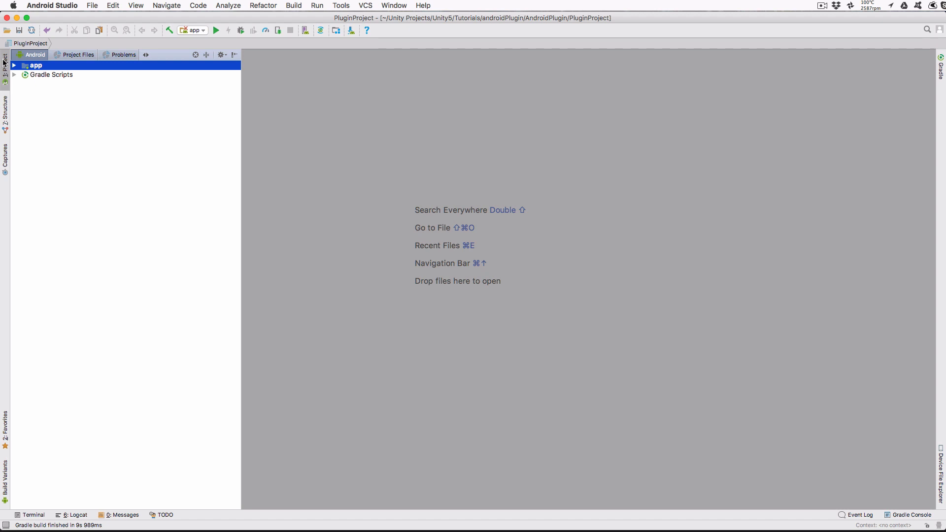
# Add a new Android Library module named Unity to PluginProject.
pyautogui.click(92, 5)
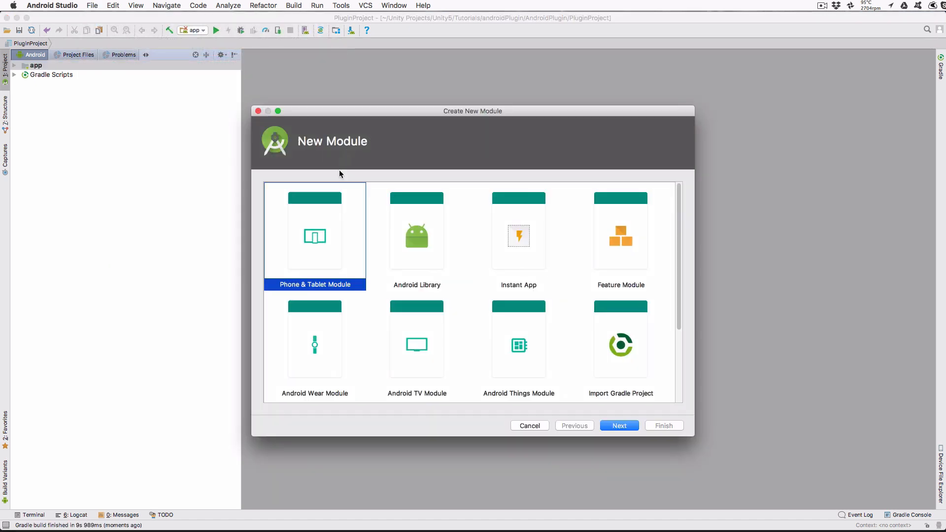
pyautogui.click(417, 236)
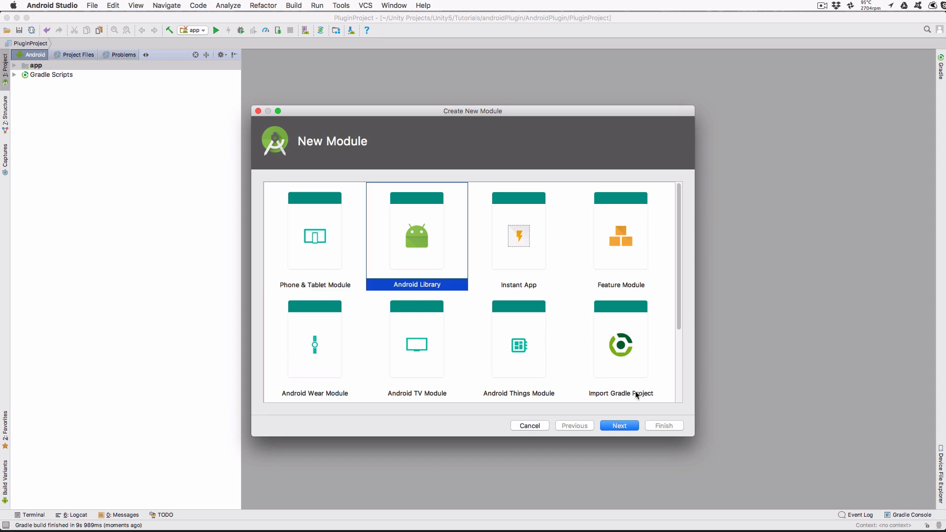
pyautogui.click(618, 426)
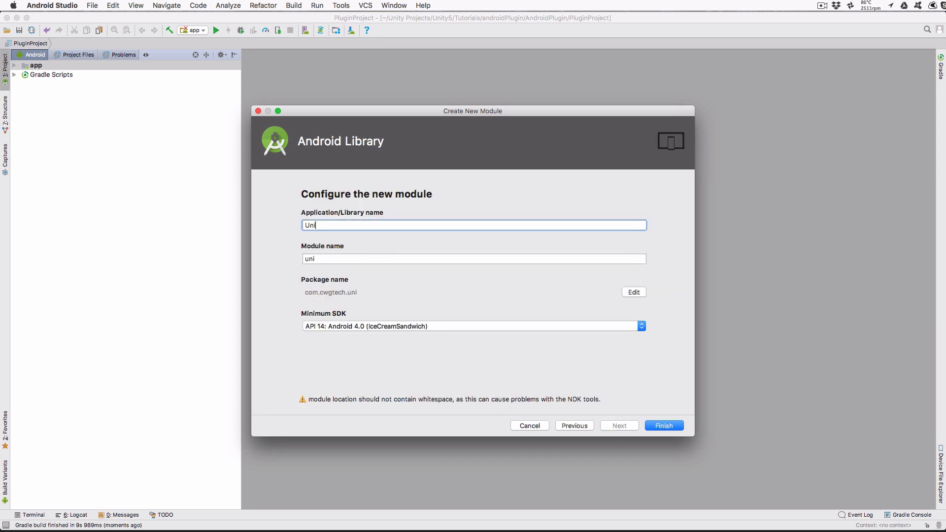
pyautogui.write('ty')
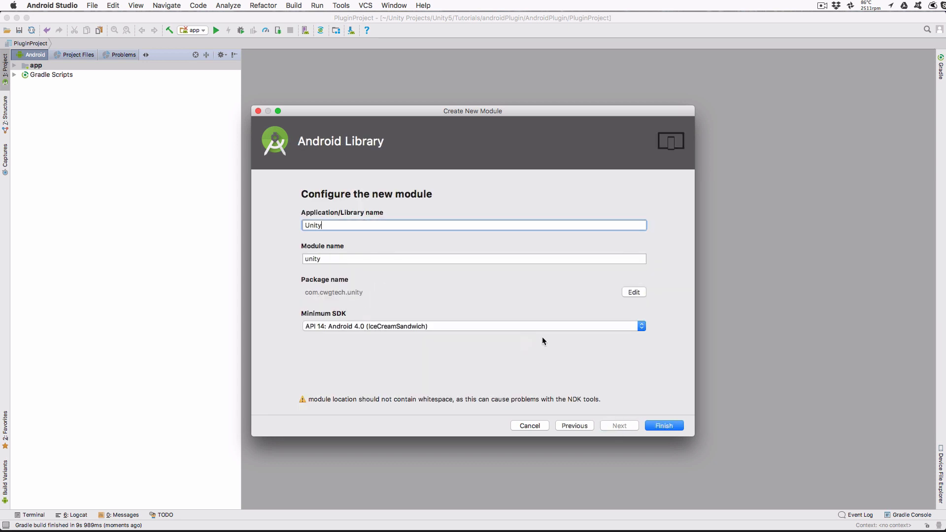
pyautogui.click(663, 426)
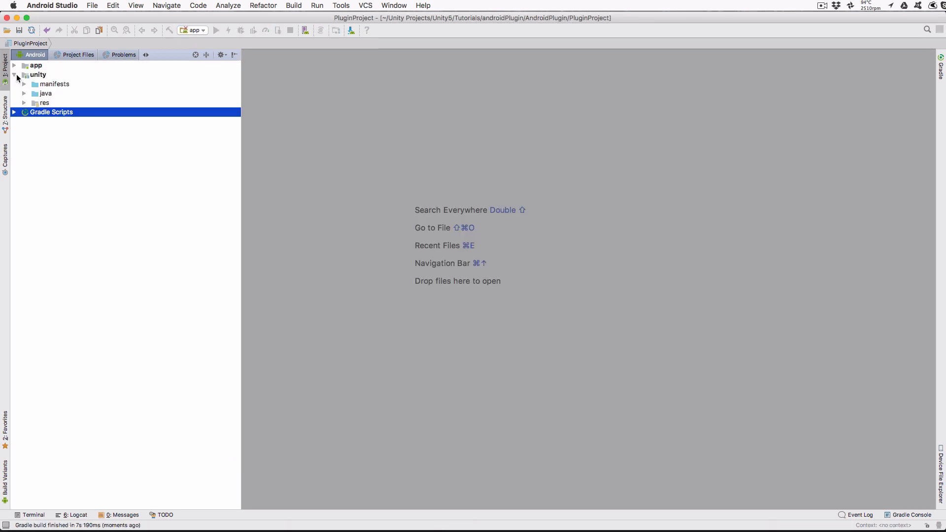
# Create a Singleton Java class MyPlugin in the com.cwgtech.unity package.
pyautogui.click(25, 94)
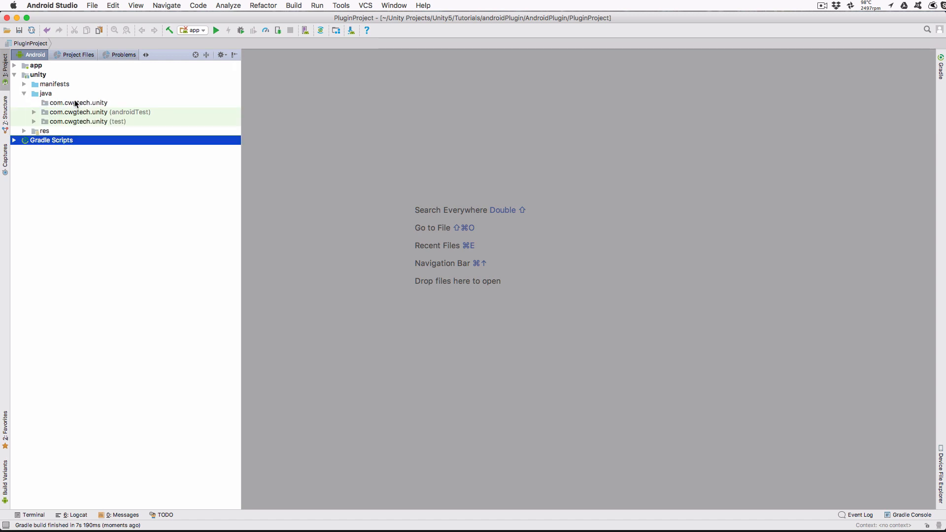
pyautogui.rightClick(79, 103)
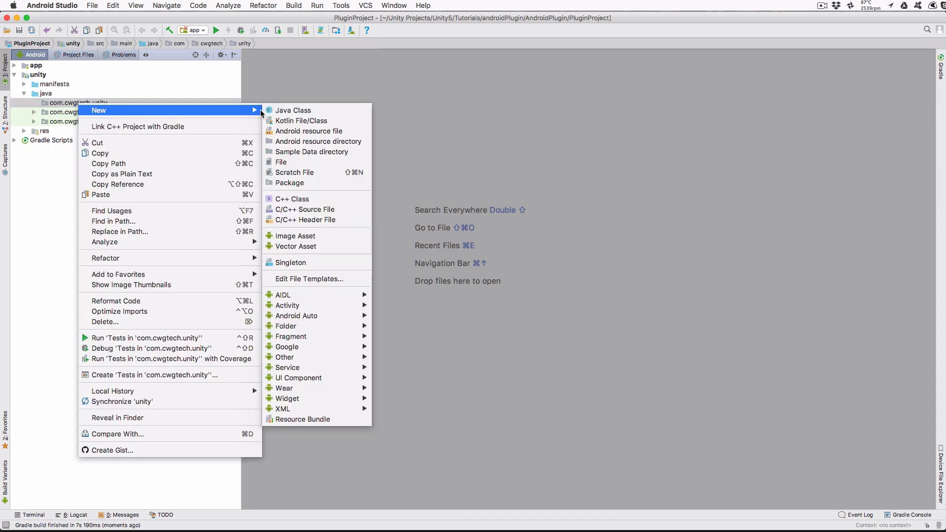
pyautogui.click(293, 109)
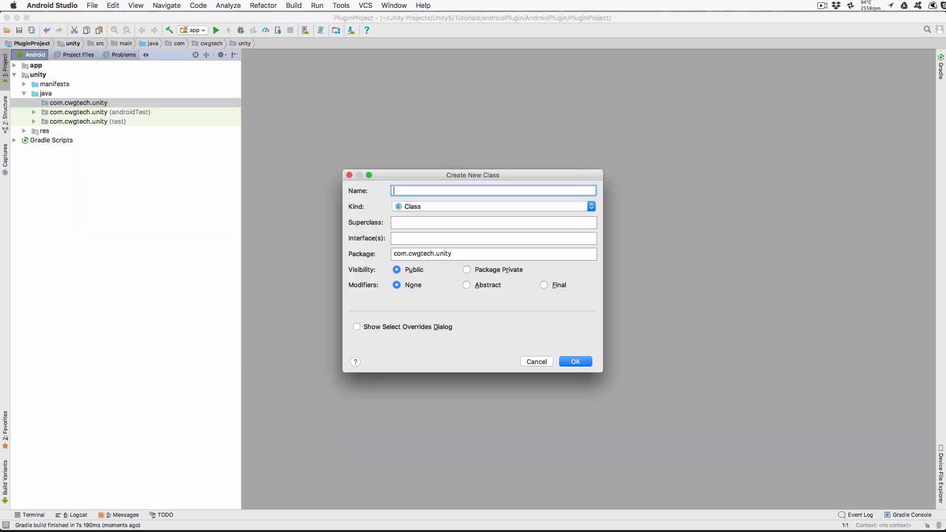
pyautogui.write('MyPlugi')
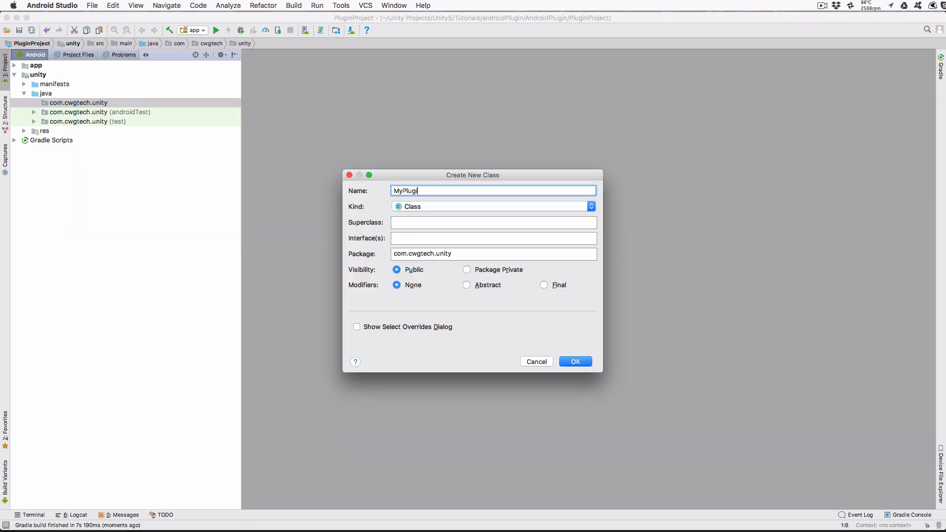
pyautogui.click(589, 206)
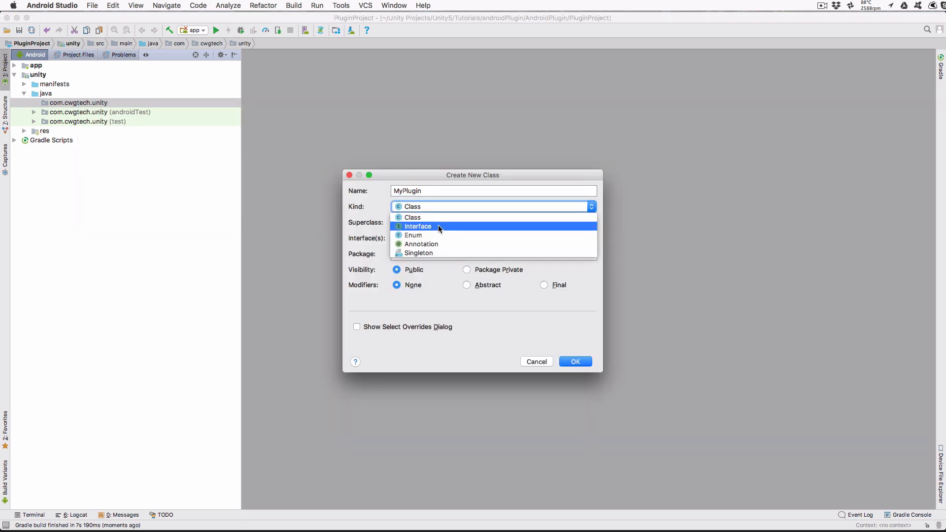
pyautogui.click(419, 253)
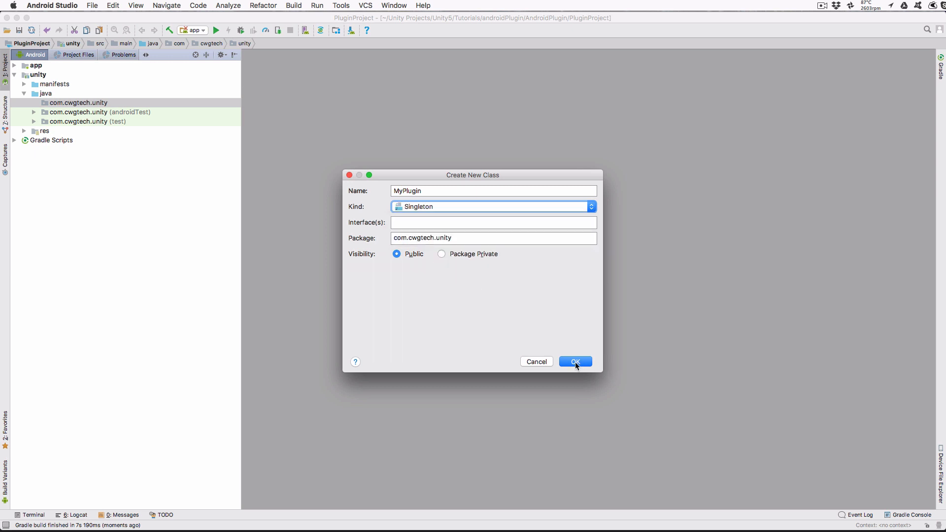
pyautogui.click(575, 361)
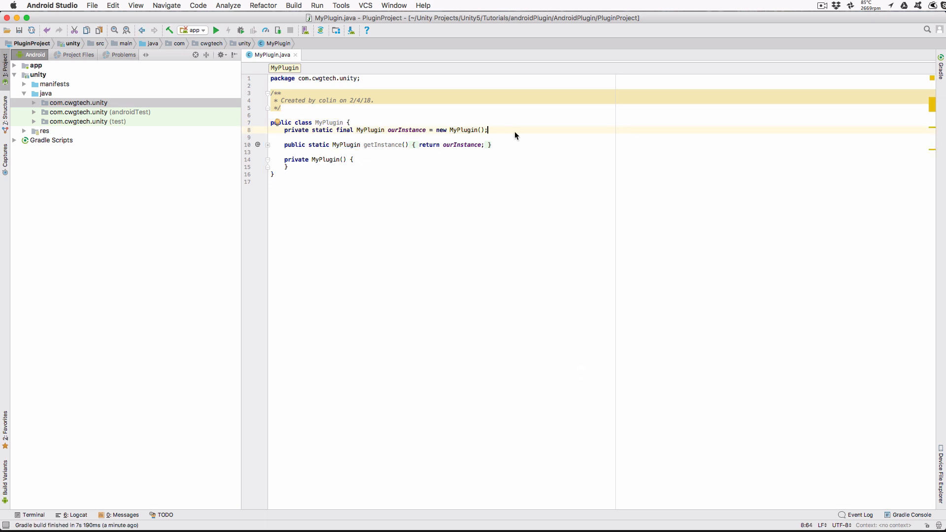
# Add LOGTAG constant "CWGTech" and log "Created MyPlugin" with Log.i in the constructor.
pyautogui.press('Return')
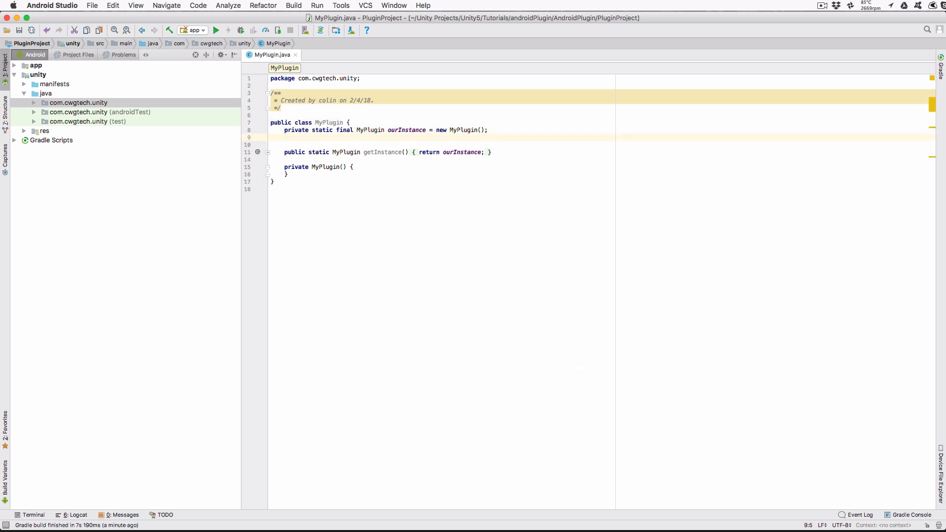
pyautogui.write('private static final')
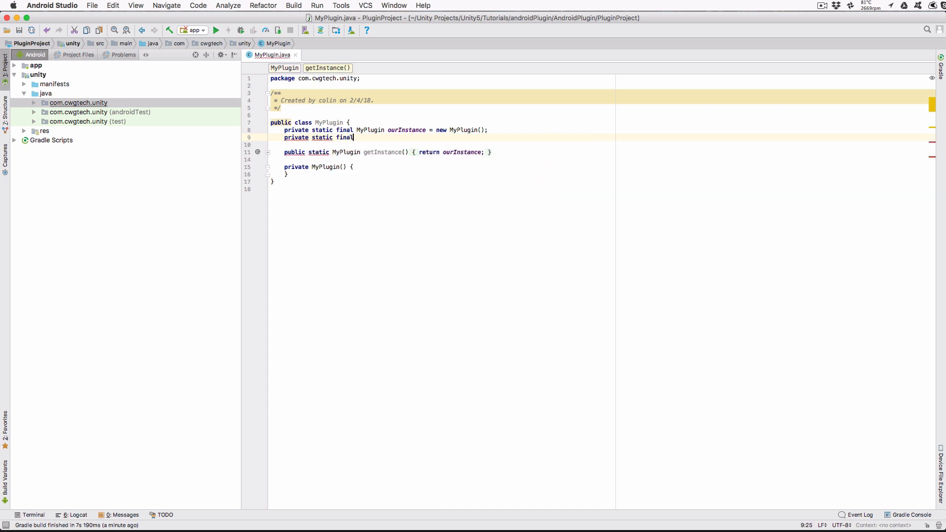
pyautogui.write('String LOGTAG = "CWGTech')
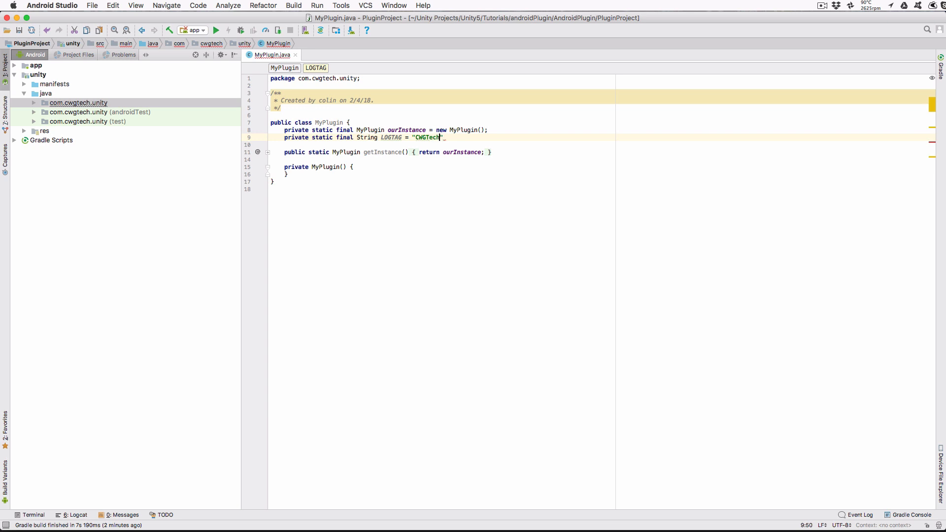
pyautogui.write(';')
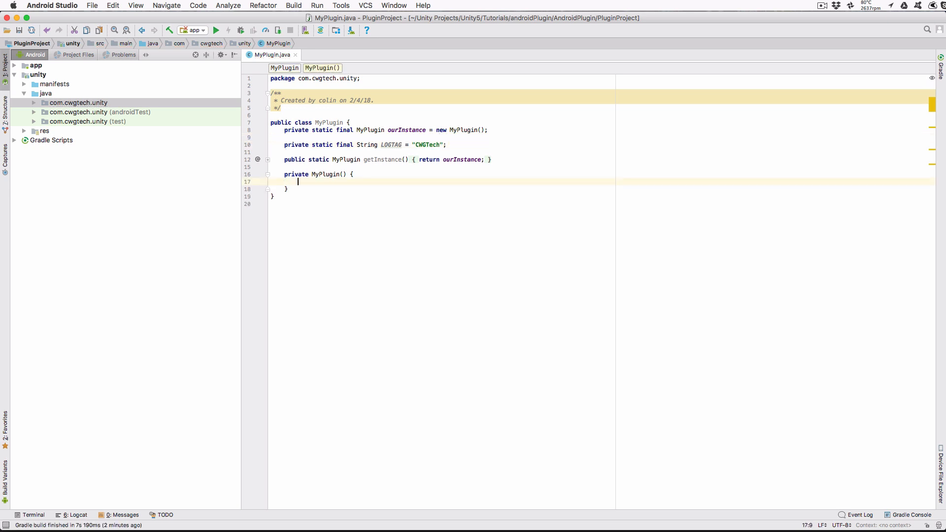
pyautogui.write('Log.i(LOGTAG, "Created')
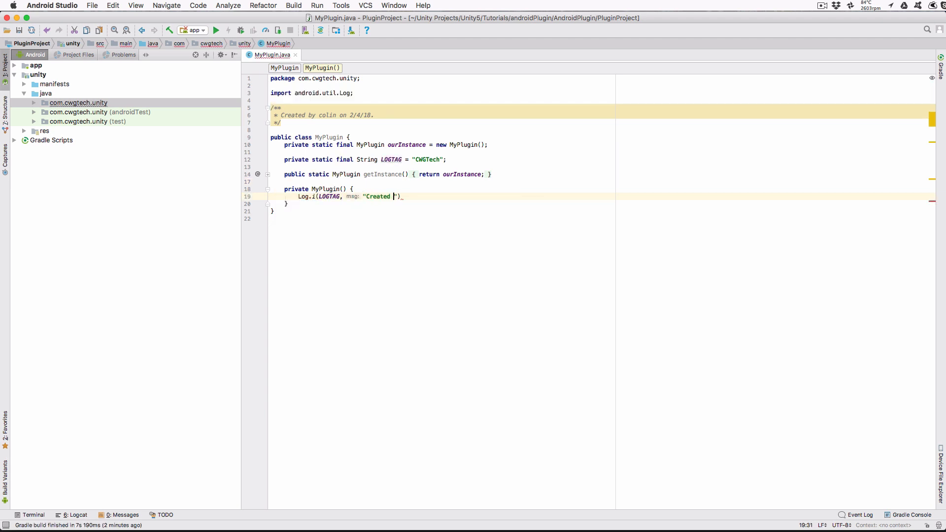
pyautogui.write('MyPlugin')
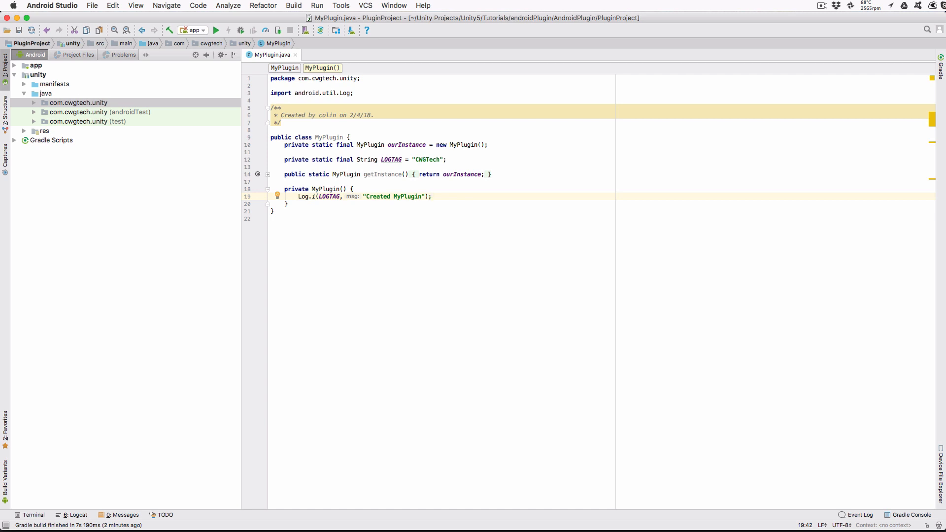
# Add a private long startTime, set to System.currentTimeMillis() in the constructor.
pyautogui.click(431, 196)
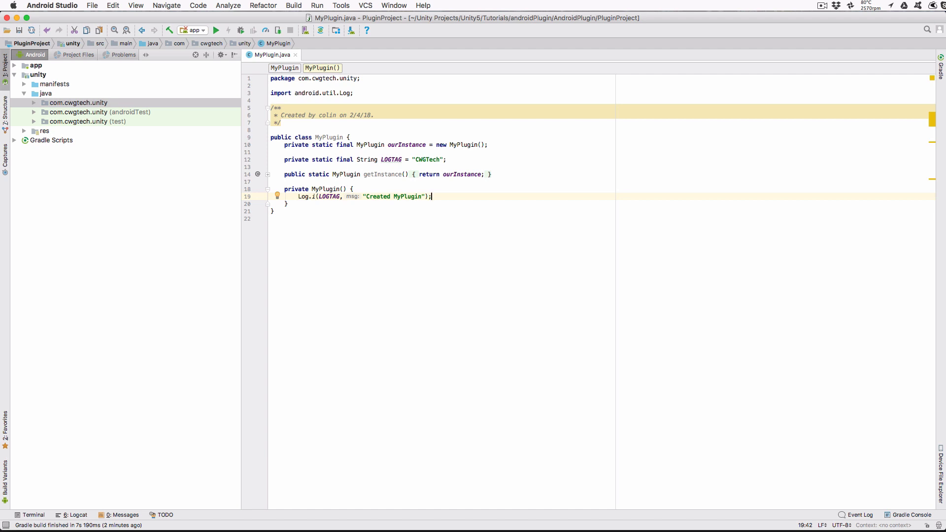
pyautogui.press('Return')
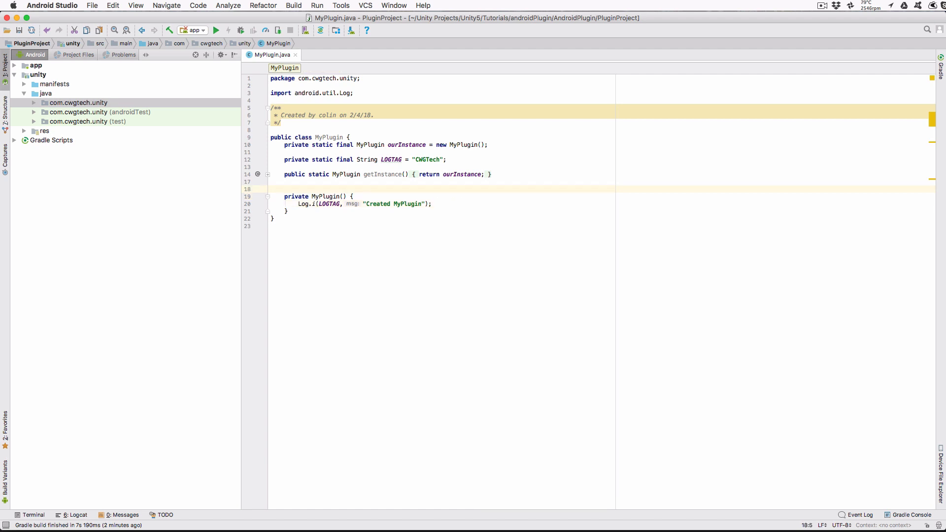
pyautogui.write('private long_startTime;')
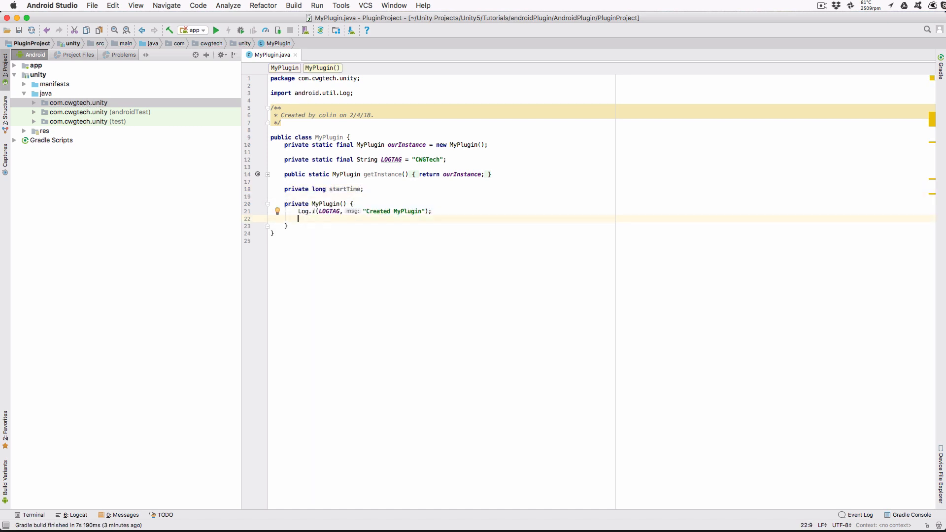
pyautogui.write('startTime =')
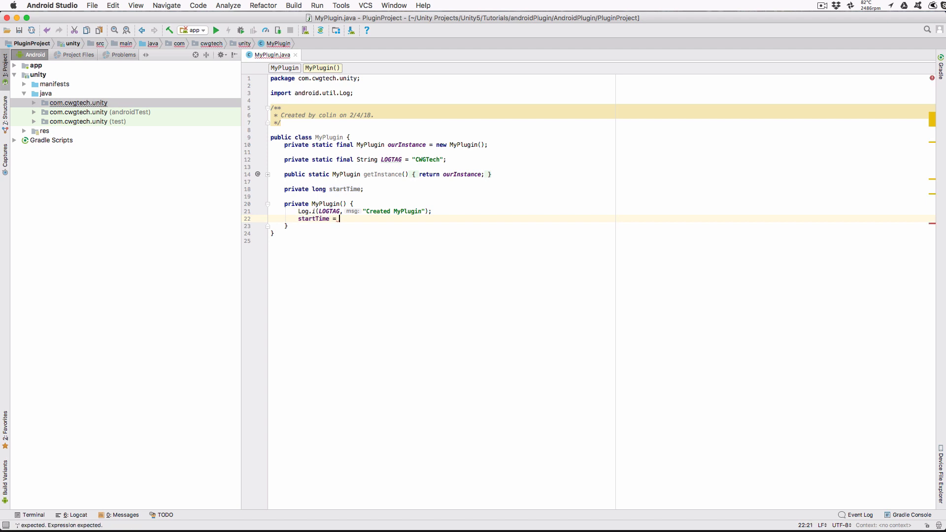
pyautogui.write('System.currentTimeMillis()')
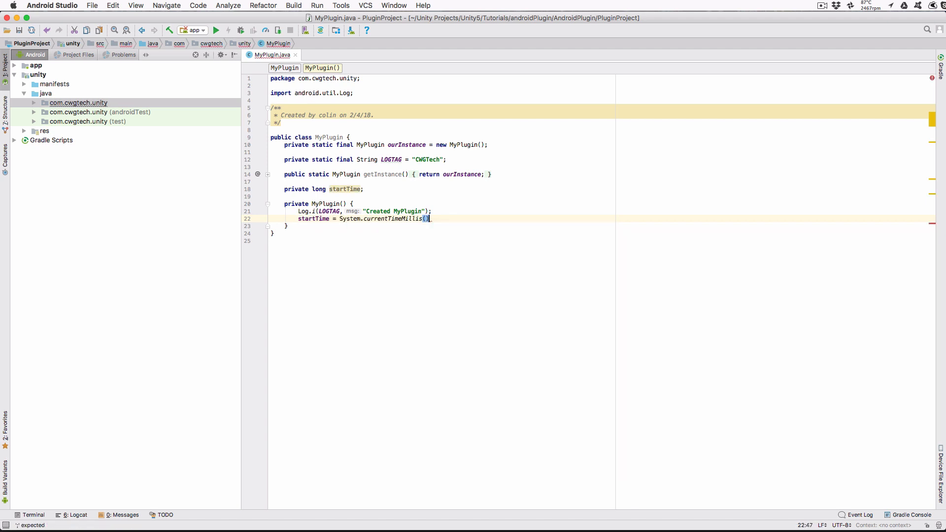
# Add public double getElapsedTime() returning (System.currentTimeMillis()-startTime)/1000.0f.
pyautogui.write('public double getElapsedTime(')
pyautogui.write('return (')
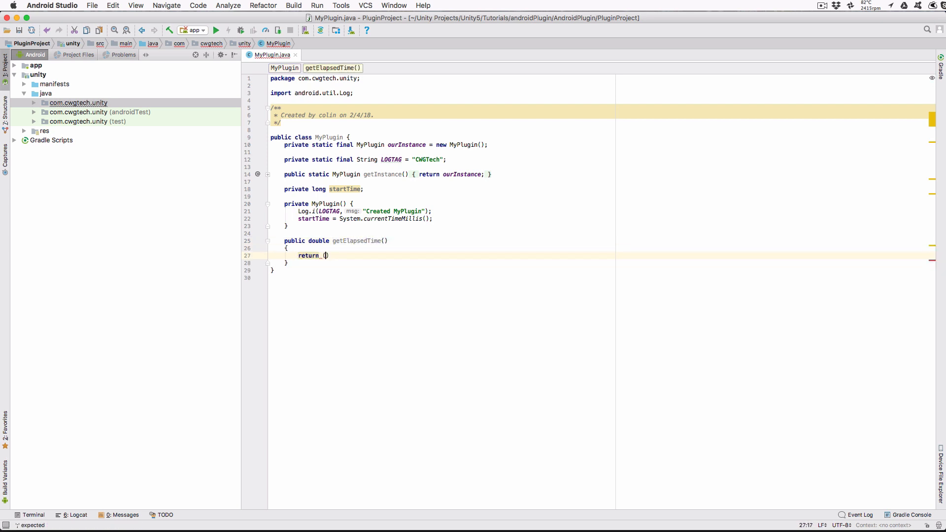
pyautogui.write('(System.currentTimeMillis()-startTime)/1000f')
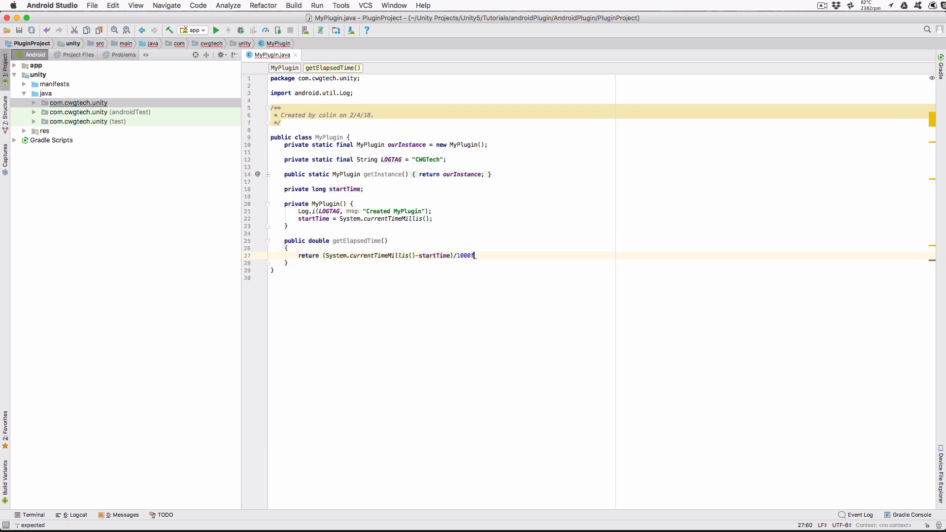
pyautogui.write('.0f;')
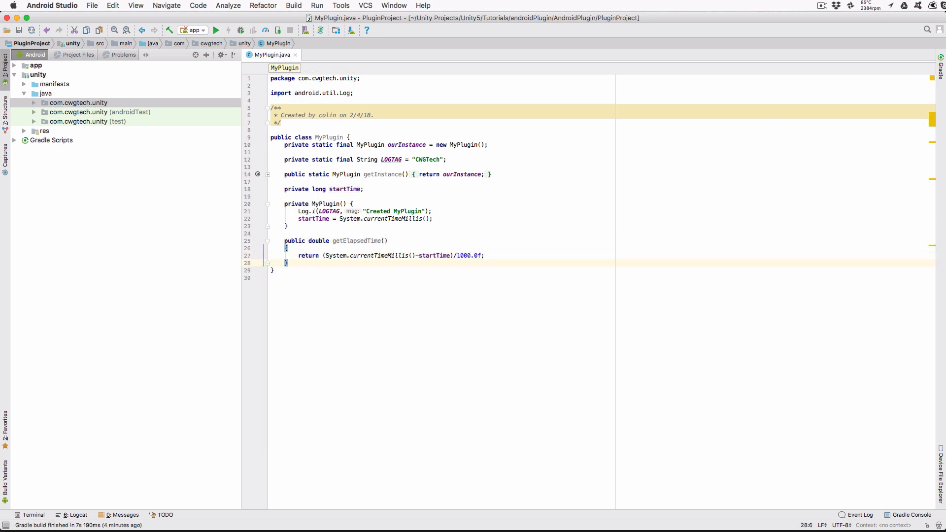
pyautogui.moveTo(821, 255)
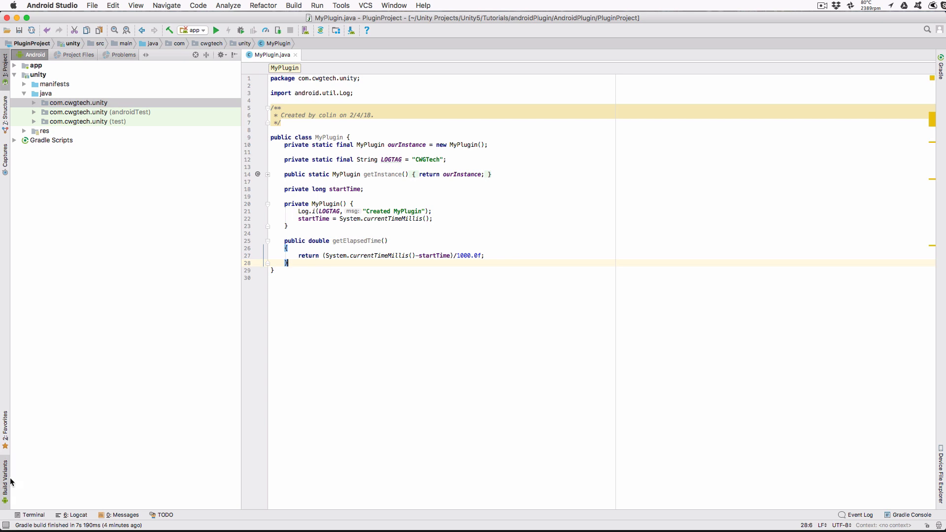
# Switch the unity module's build variant from debug to release in Build Variants.
pyautogui.click(5, 473)
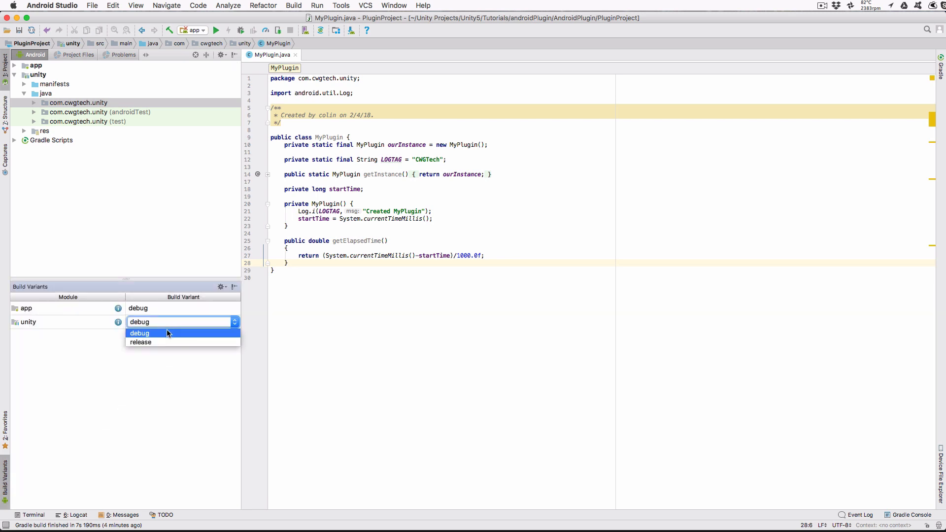
pyautogui.click(140, 342)
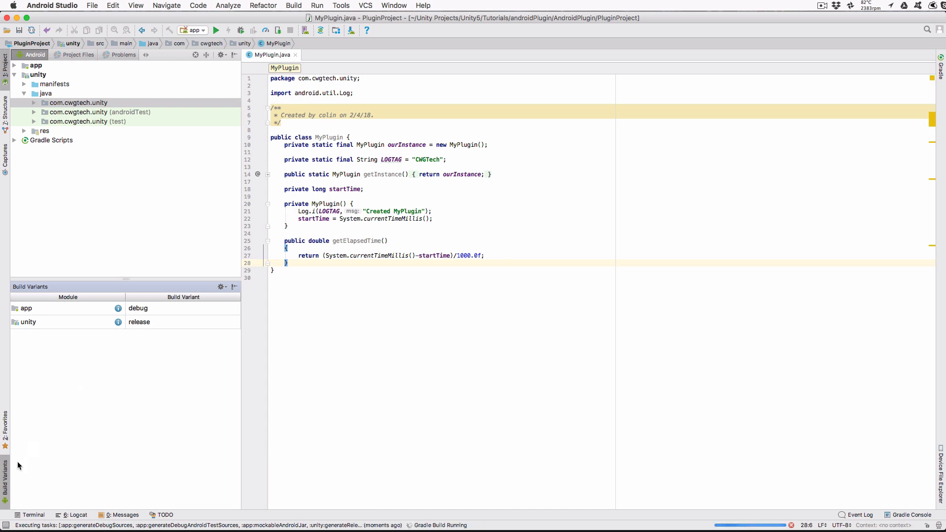
pyautogui.click(23, 140)
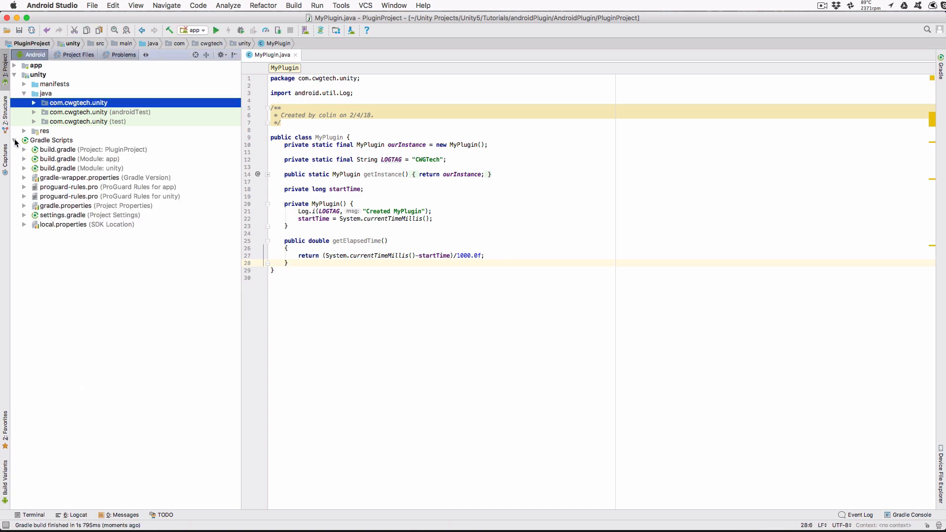
# Add a copyPlugin Copy task copying the -release.aar into ../../Assets/Plugins/Android.
pyautogui.doubleClick(82, 168)
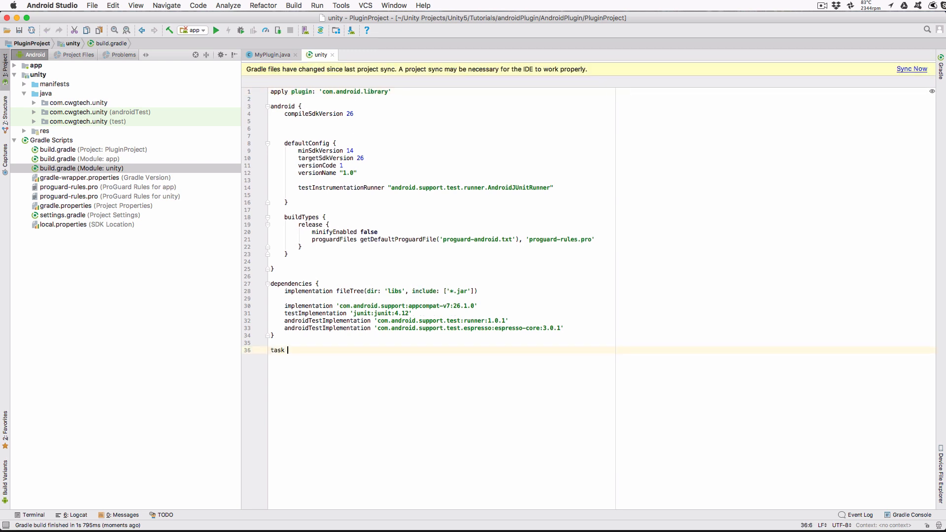
pyautogui.write('copyPlugin(type: Copy) {')
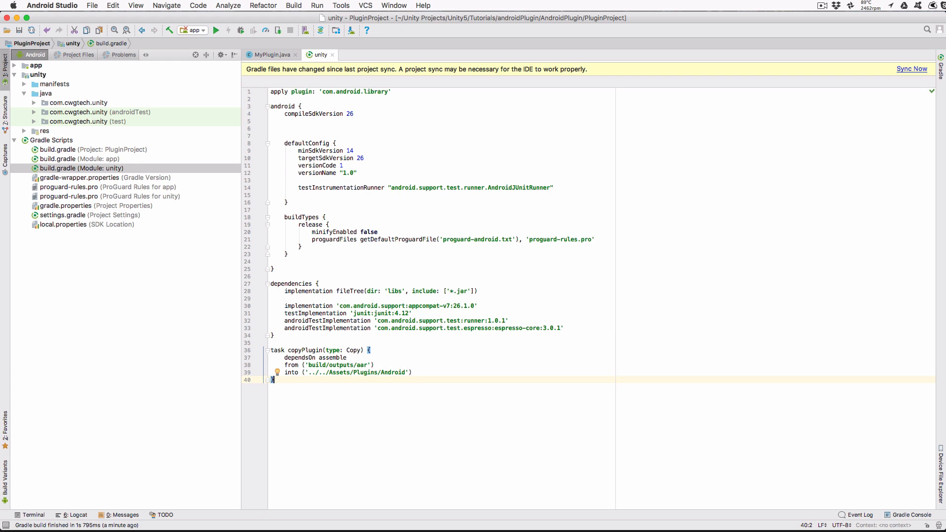
pyautogui.click(413, 373)
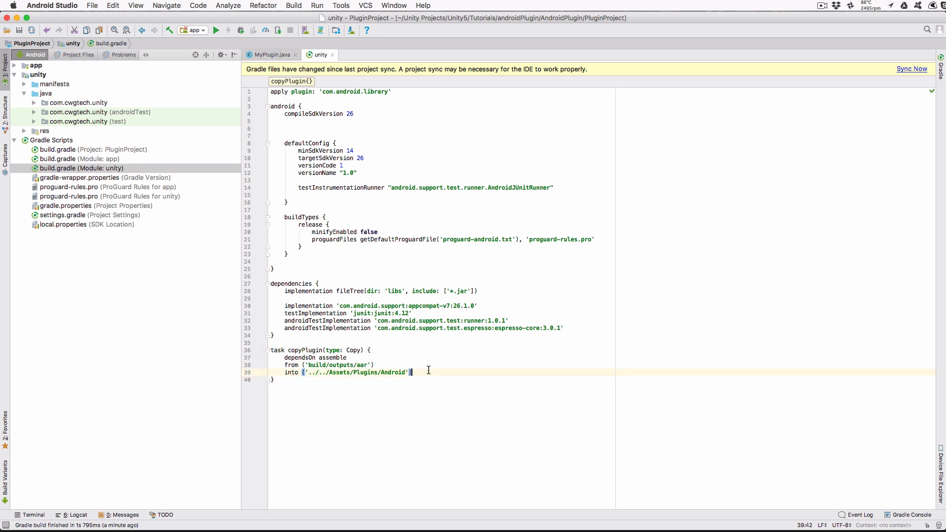
pyautogui.write('include (project.name +')
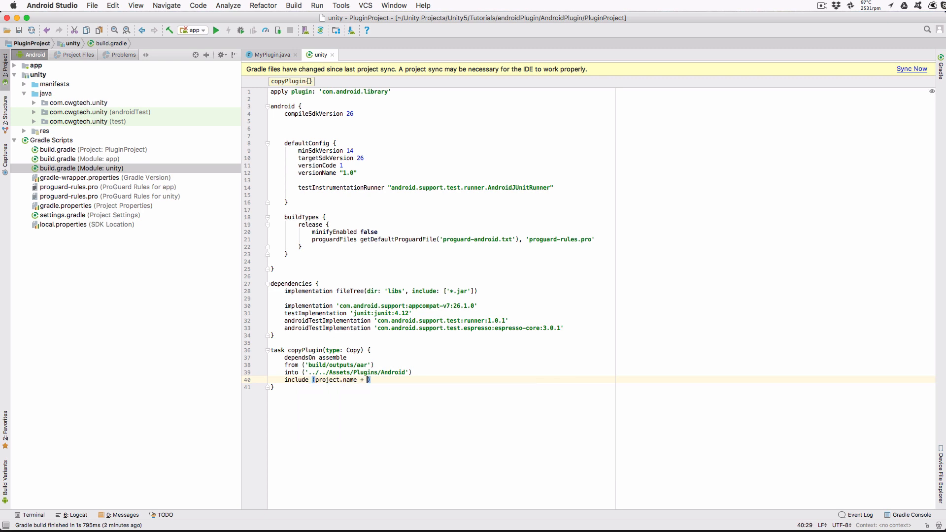
pyautogui.write("'-release.aar'")
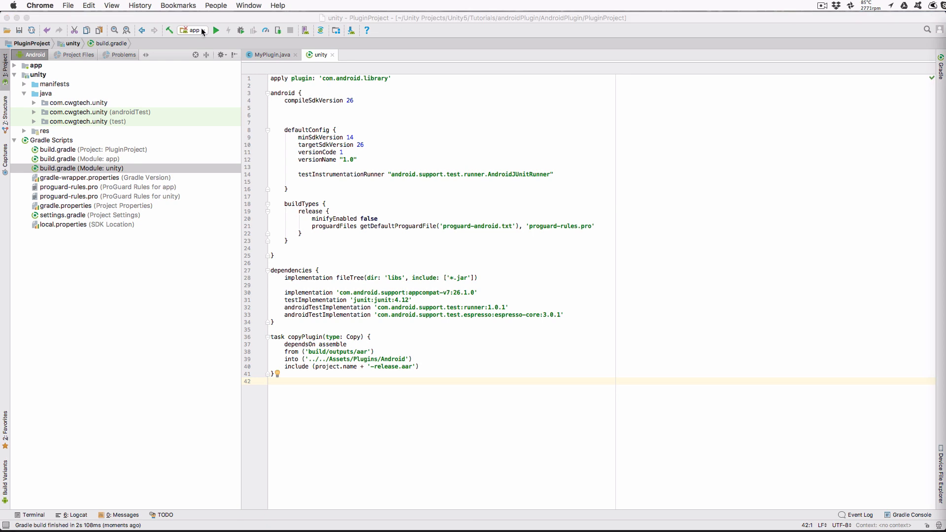
# Create a Gradle run configuration running task copyPlugin on PluginProject:unity.
pyautogui.click(204, 30)
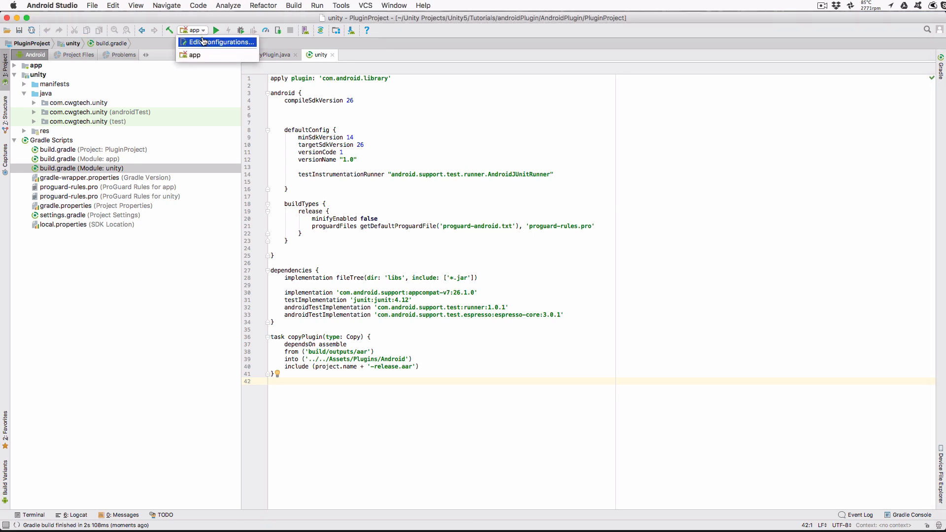
pyautogui.click(221, 41)
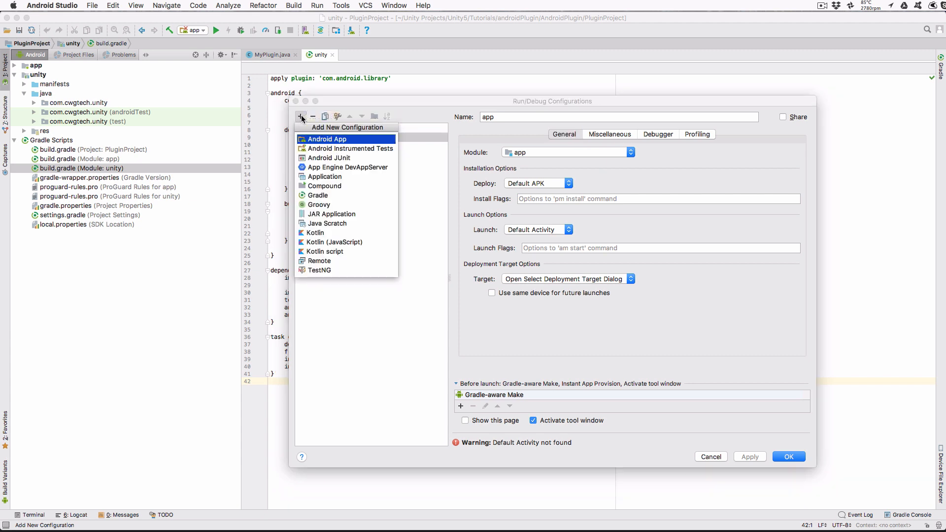
pyautogui.click(318, 195)
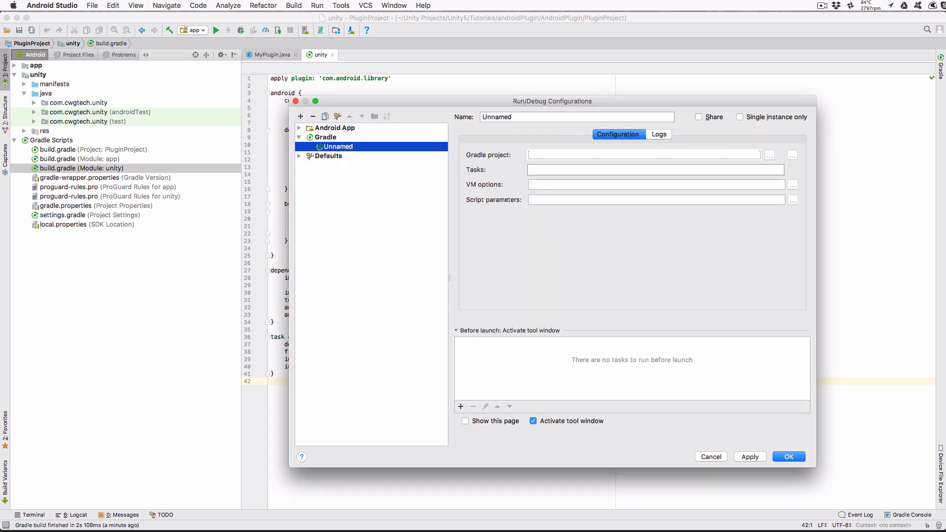
pyautogui.click(770, 155)
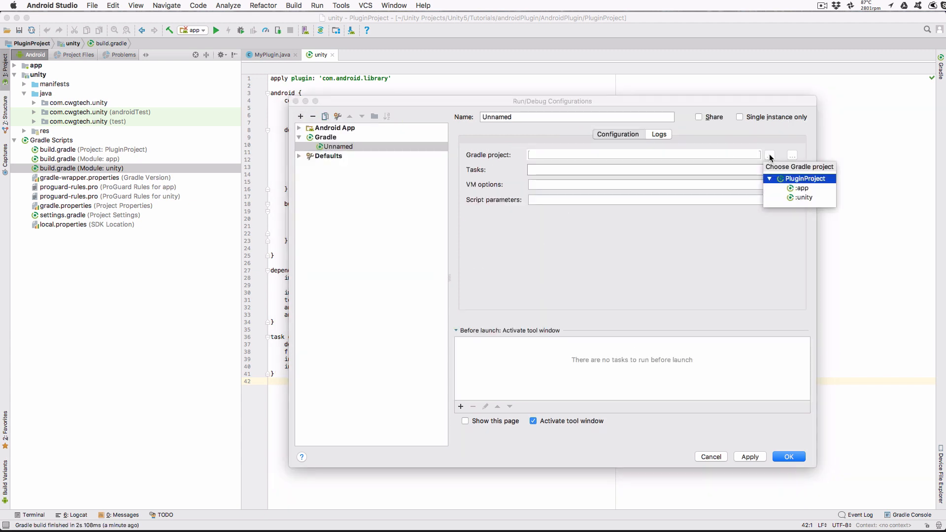
pyautogui.click(804, 197)
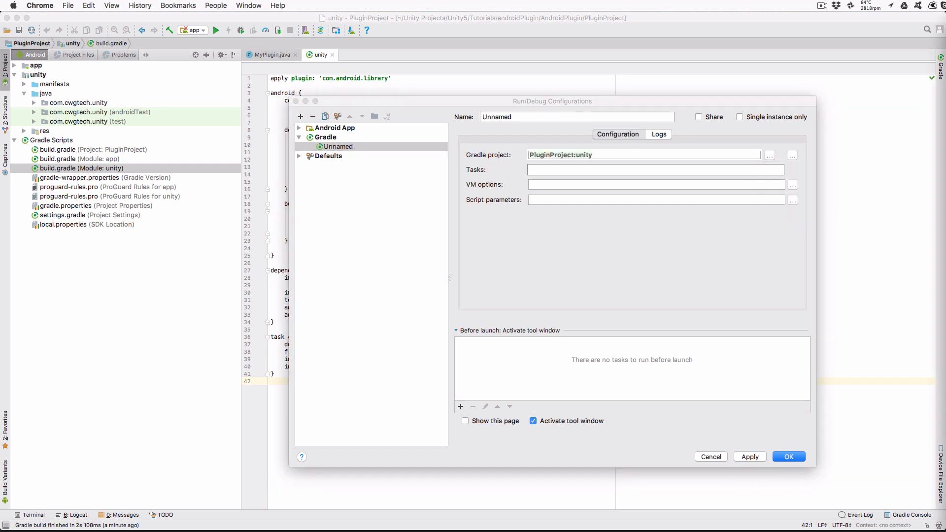
pyautogui.write('copyPlugin')
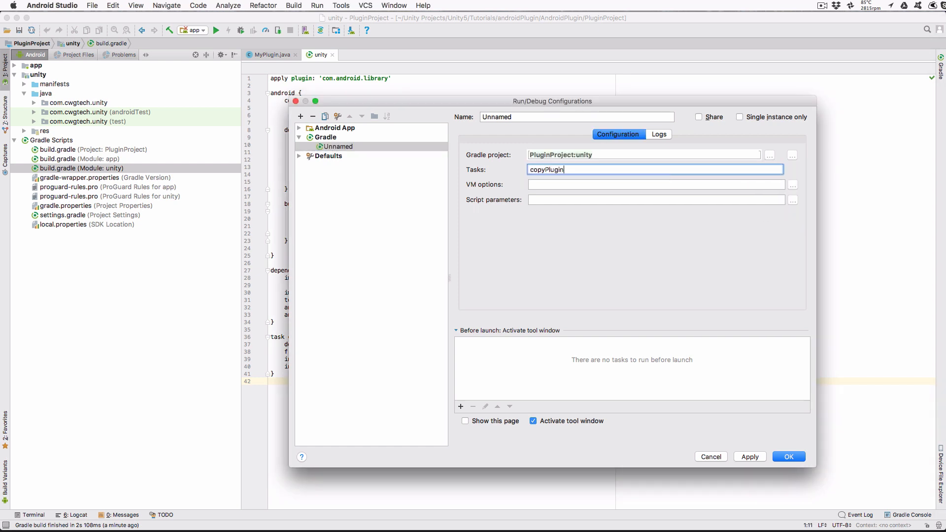
pyautogui.write('copy')
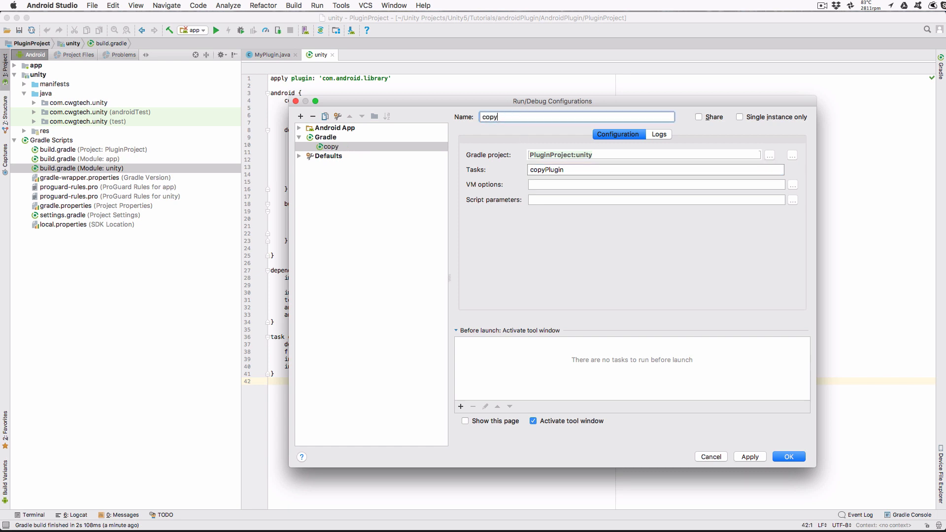
pyautogui.click(788, 456)
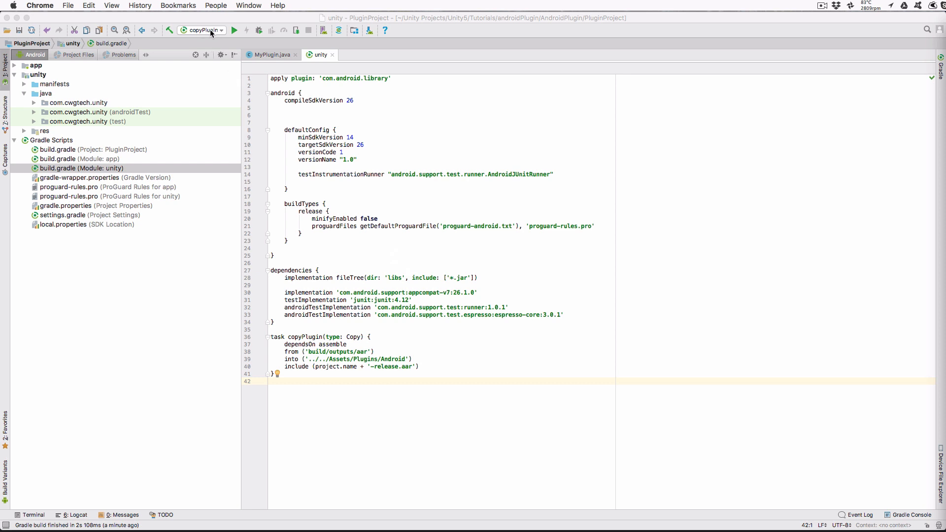
# Run the copyPlugin configuration to build and copy the release plugin.
pyautogui.click(234, 29)
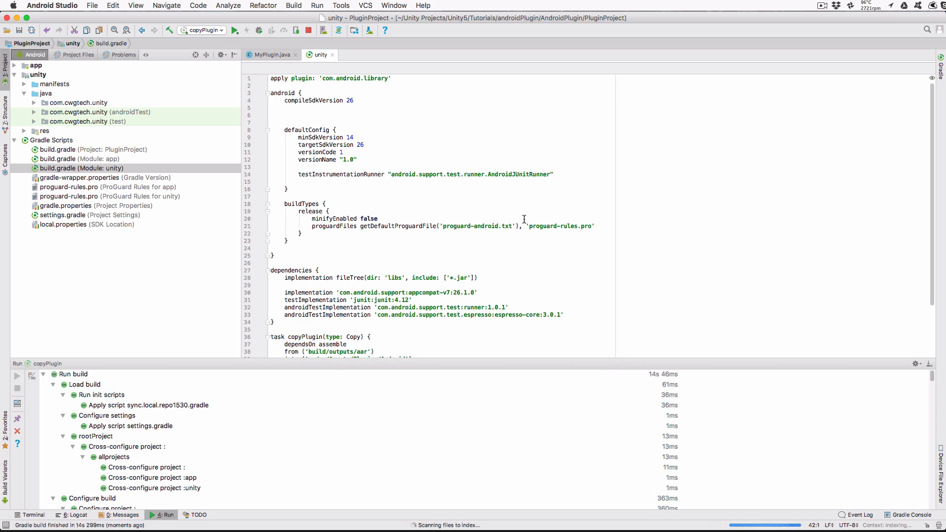
pyautogui.moveTo(324, 30)
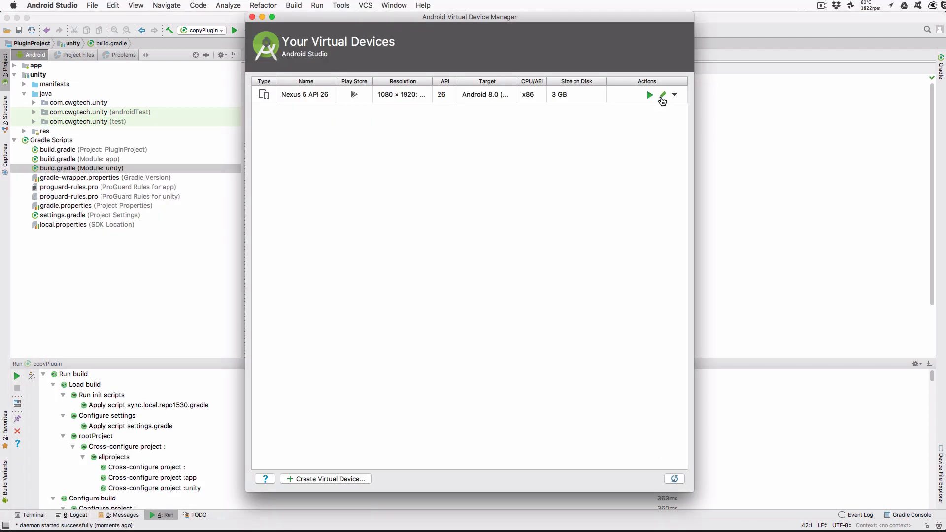
pyautogui.moveTo(651, 95)
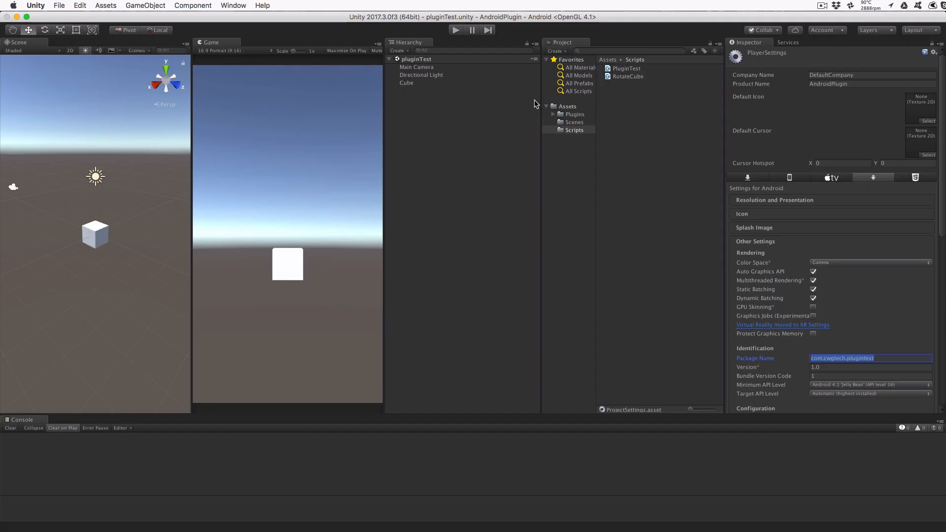
# Open Assets/Plugins/Android and select unity-release to check its Android import settings.
pyautogui.click(582, 121)
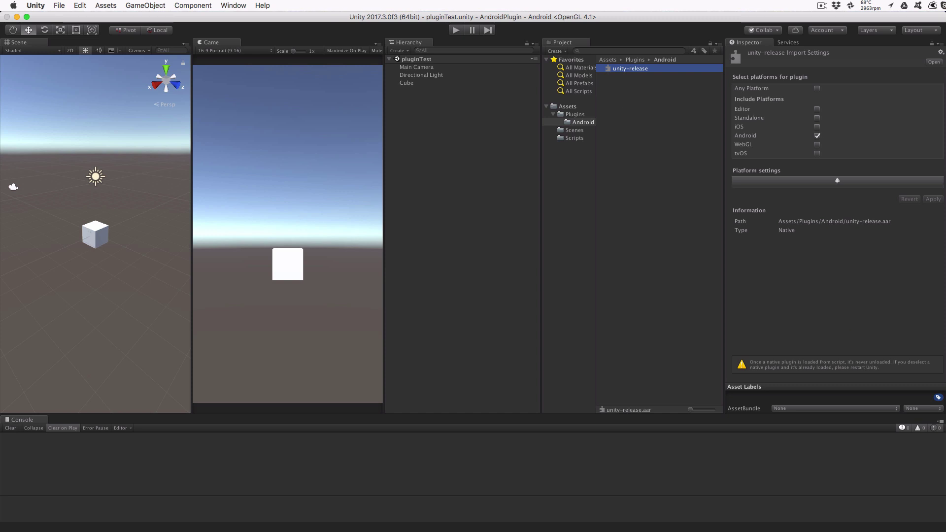
pyautogui.click(574, 138)
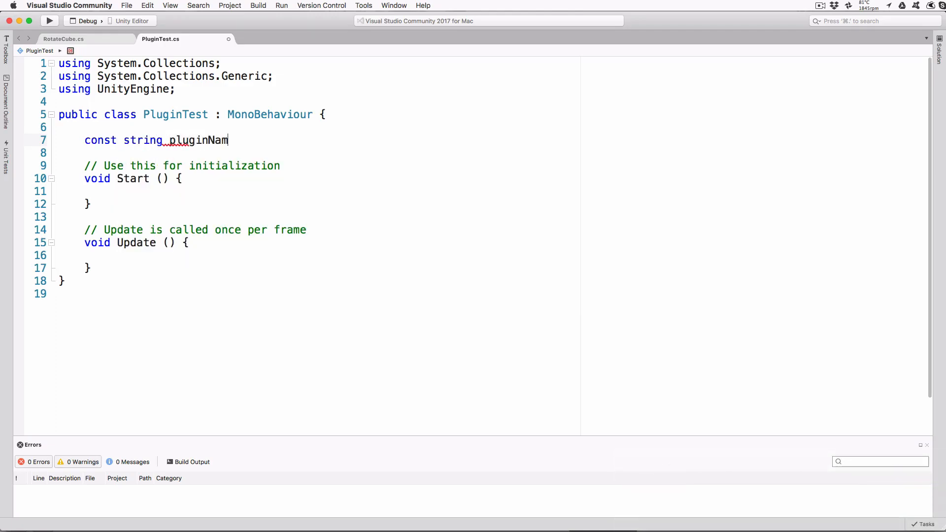
# Declare the pluginName constant as "com.cwgtech.unity.MyPlugin" in PluginTest.cs.
pyautogui.write('e = "com"')
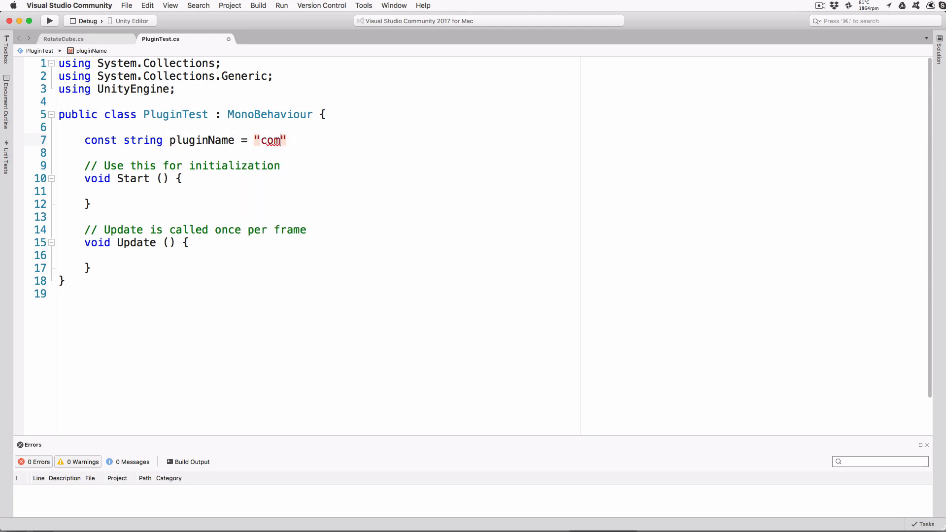
pyautogui.write('.cwgtech')
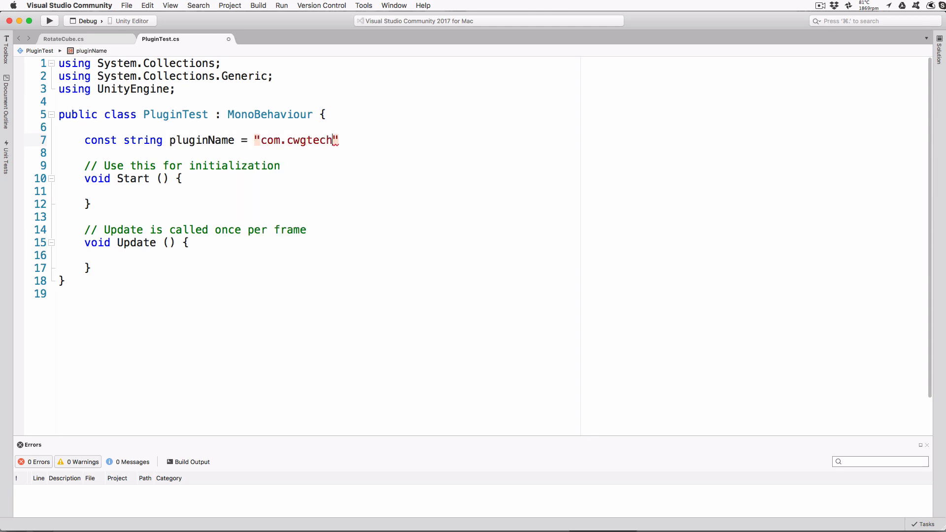
pyautogui.write('.unity')
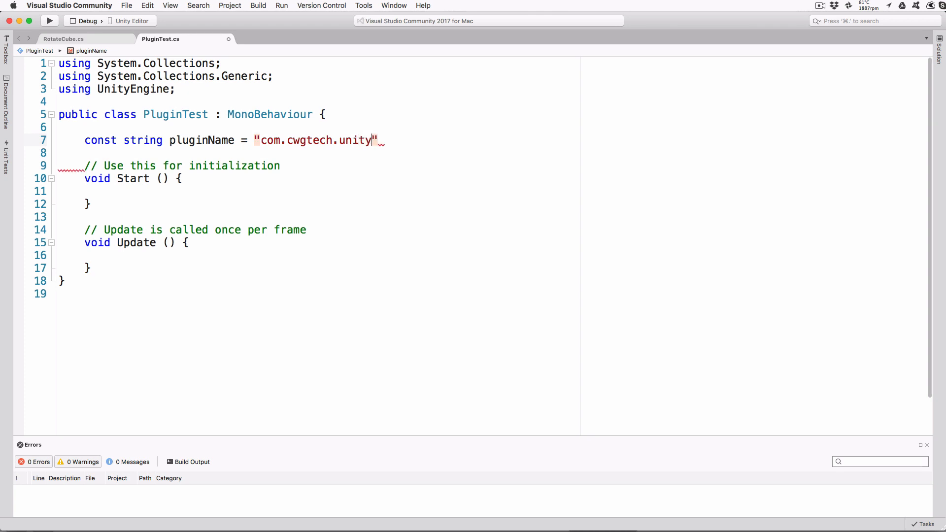
pyautogui.write('.MyPlugin')
pyautogui.write('static')
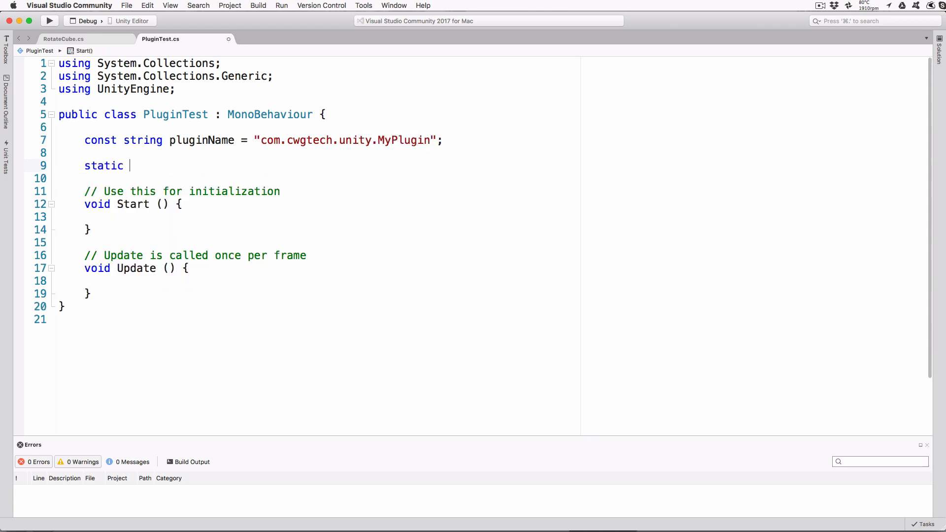
# Add static AndroidJavaClass/AndroidJavaObject fields with lazily created PluginClass and PluginInstance properties.
pyautogui.write('AndroidJavaClass _pluginClass;')
pyautogui.write('public static')
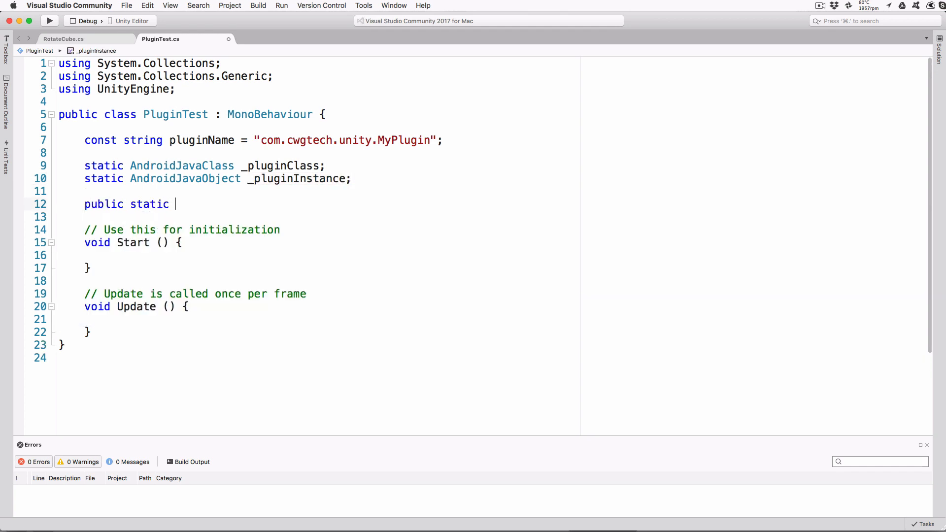
pyautogui.write('AndroidJavaClass PluginClass')
pyautogui.write('_plu')
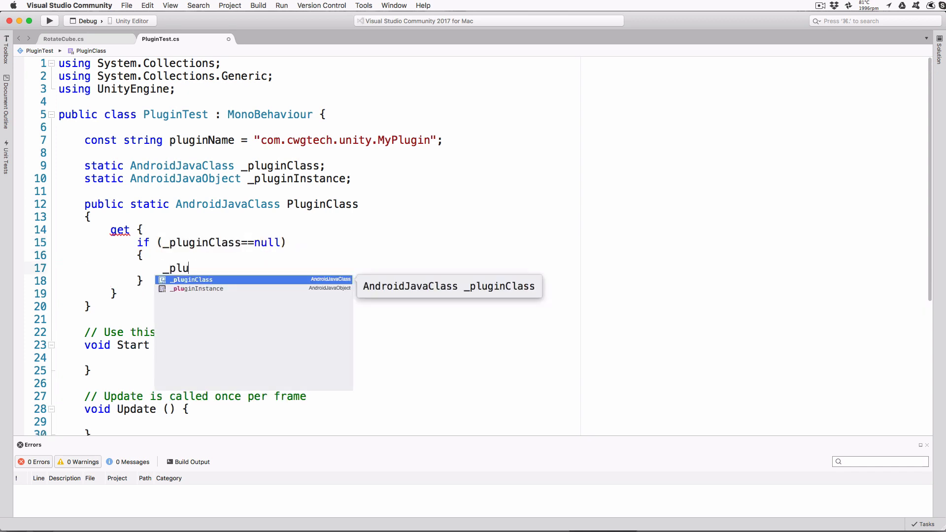
pyautogui.write('= new AndroidJavaClass(pluginName);')
pyautogui.write('return _pluginClass;')
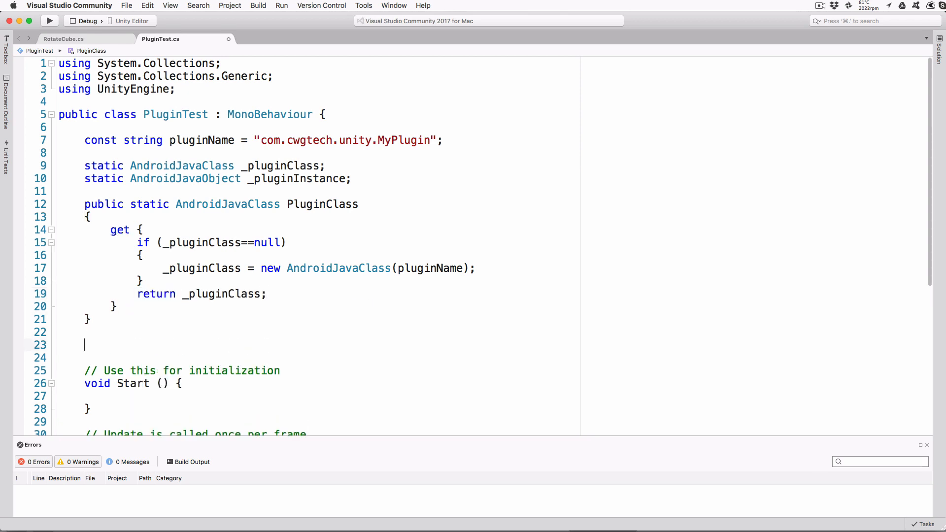
pyautogui.write('public static AndroidJavaObject PluginInstance')
pyautogui.write('if (_pluginInstance==null')
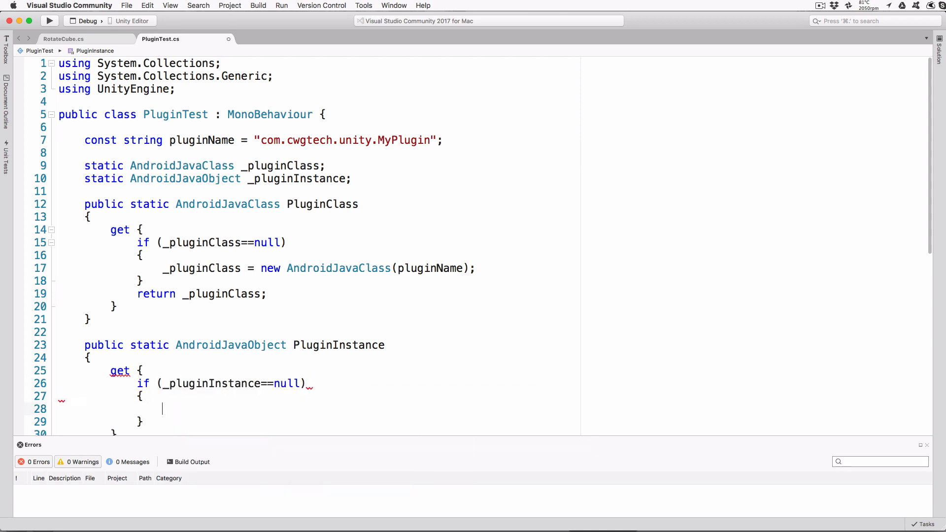
pyautogui.write('_pluginInstance = PluginClass.CallStatic<AndroidJavaObject>("getInstance");')
pyautogui.write('return _pluginClas')
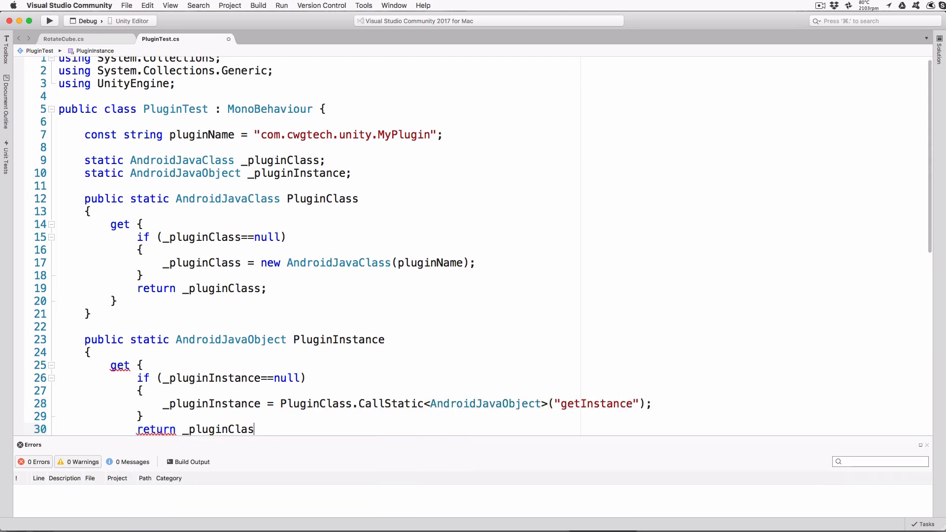
pyautogui.write('i')
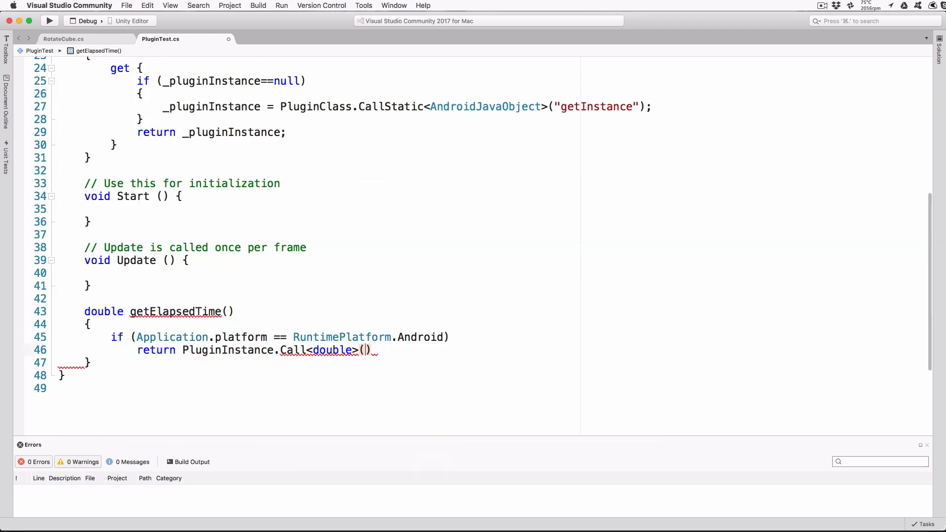
# Add getElapsedTime, Debug.Log in Start and a 5-second Tick log in Update, then save.
pyautogui.write('Debug.Log("Elapsed Time: " + getElapsedTime());')
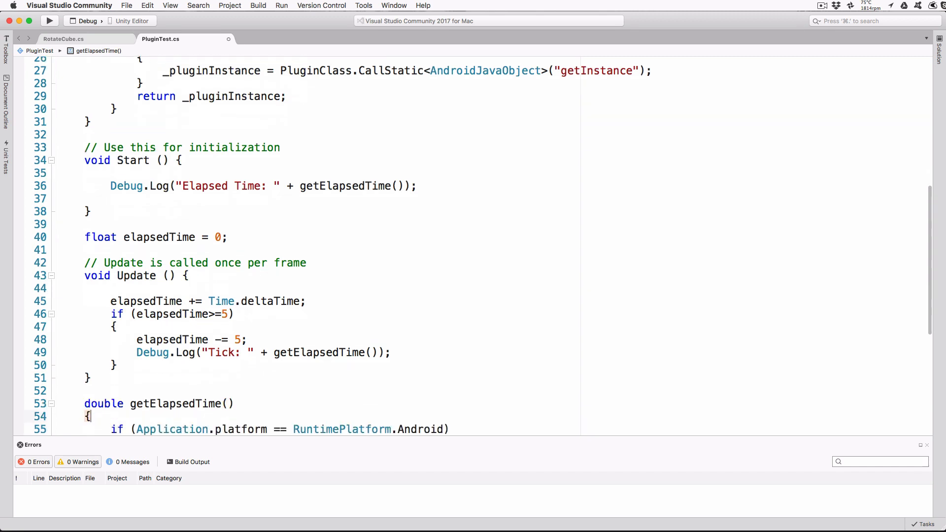
pyautogui.moveTo(462, 356)
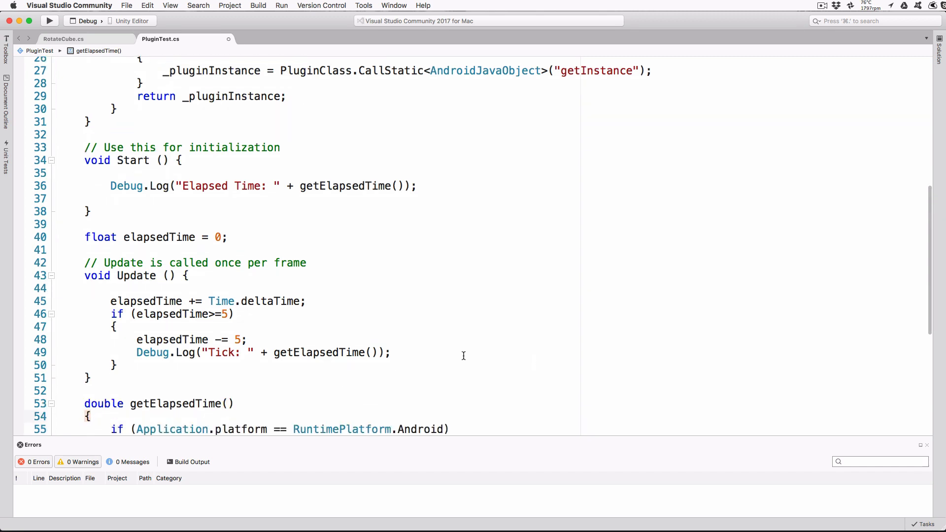
pyautogui.press('cmd+tab')
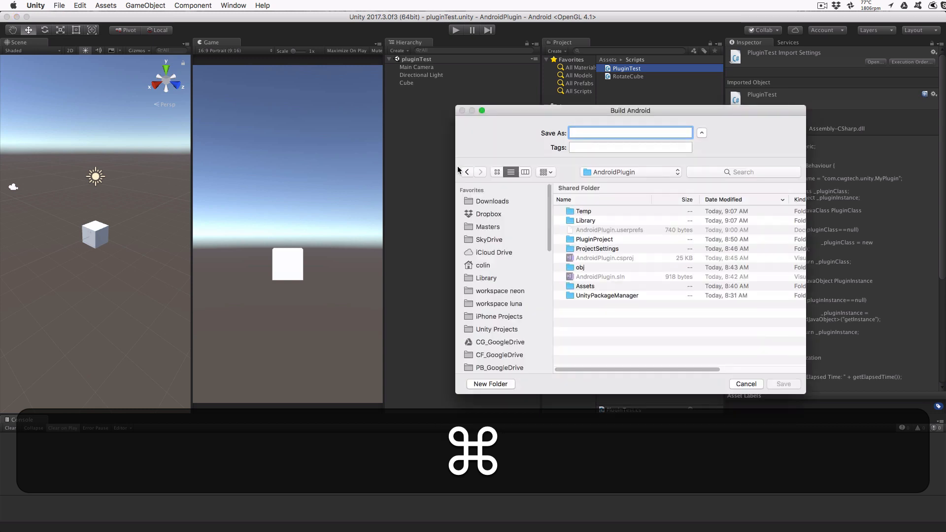
# Enter the build file name in Unity's Build Android save dialog.
pyautogui.write('pl')
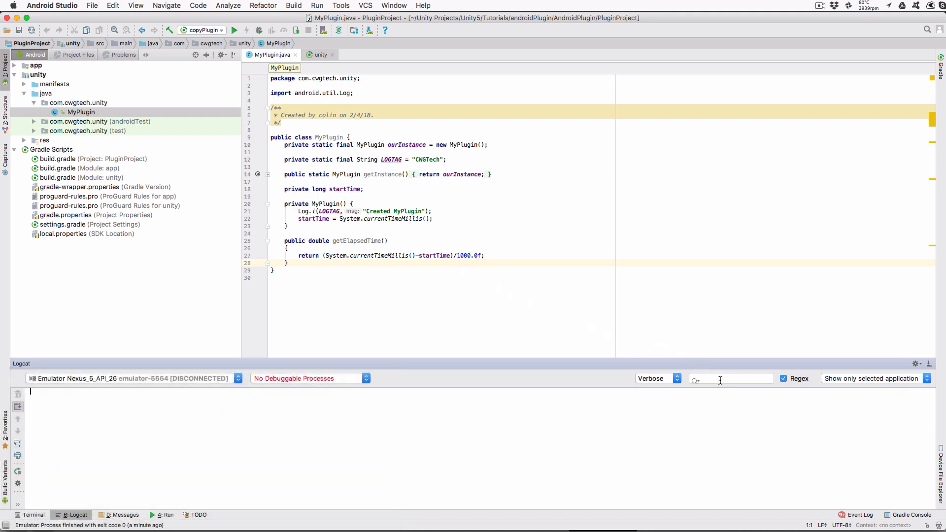
# Filter Logcat with the regular expression Unity|CWGTech.
pyautogui.click(730, 379)
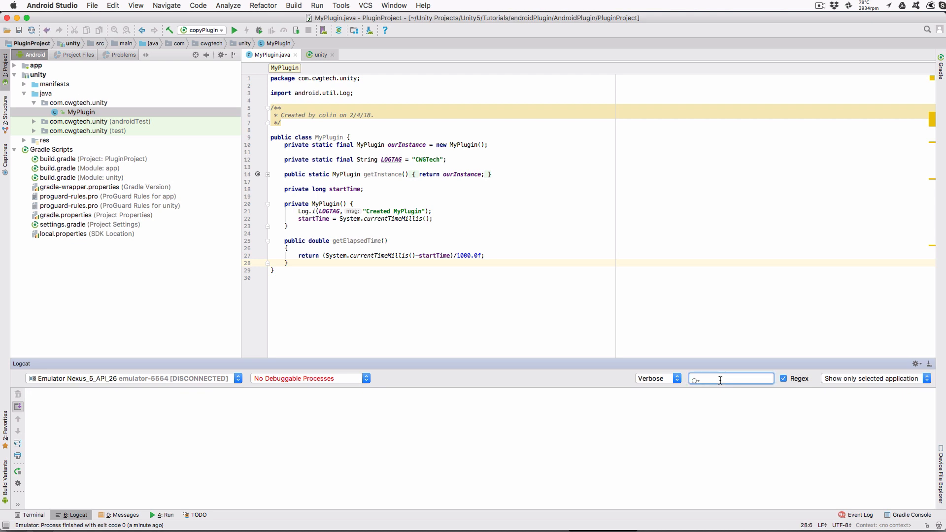
pyautogui.write('Unity|CWG')
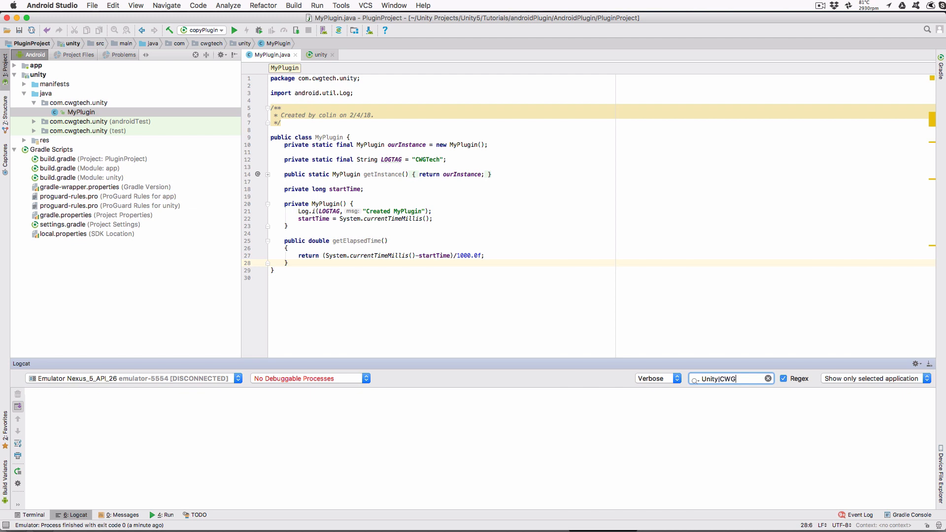
pyautogui.write('Tech')
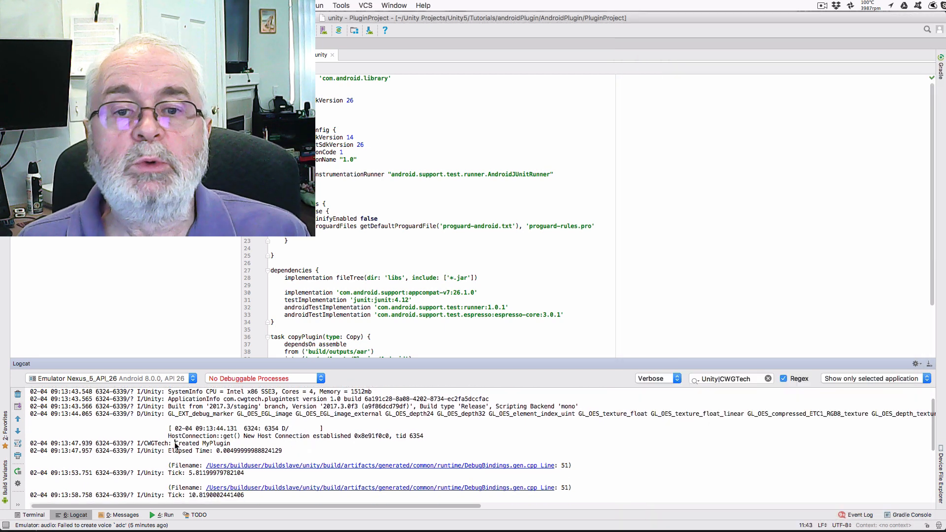
pyautogui.doubleClick(201, 443)
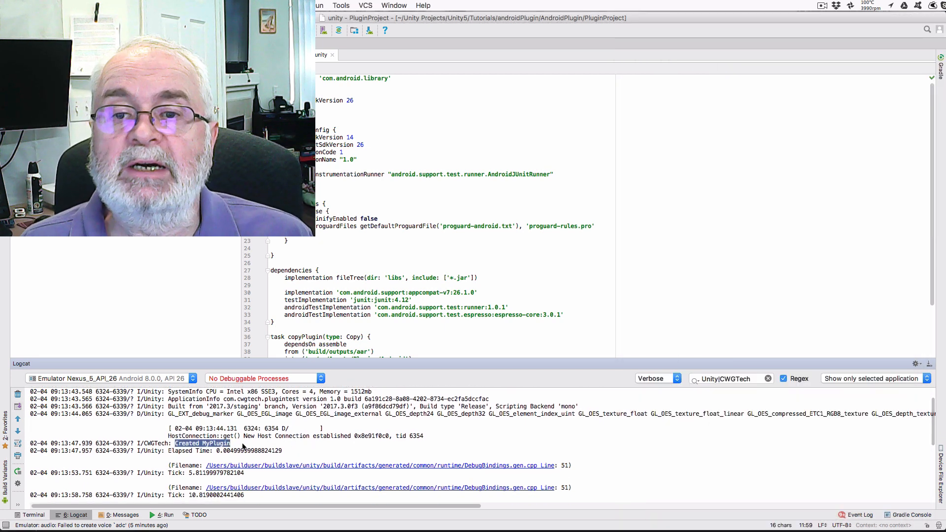